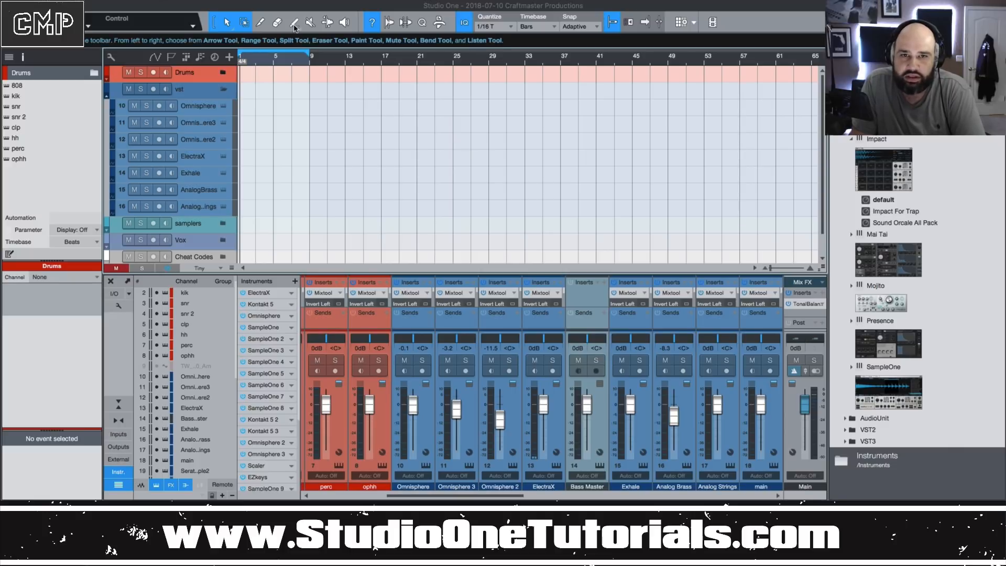
pyautogui.moveTo(390, 98)
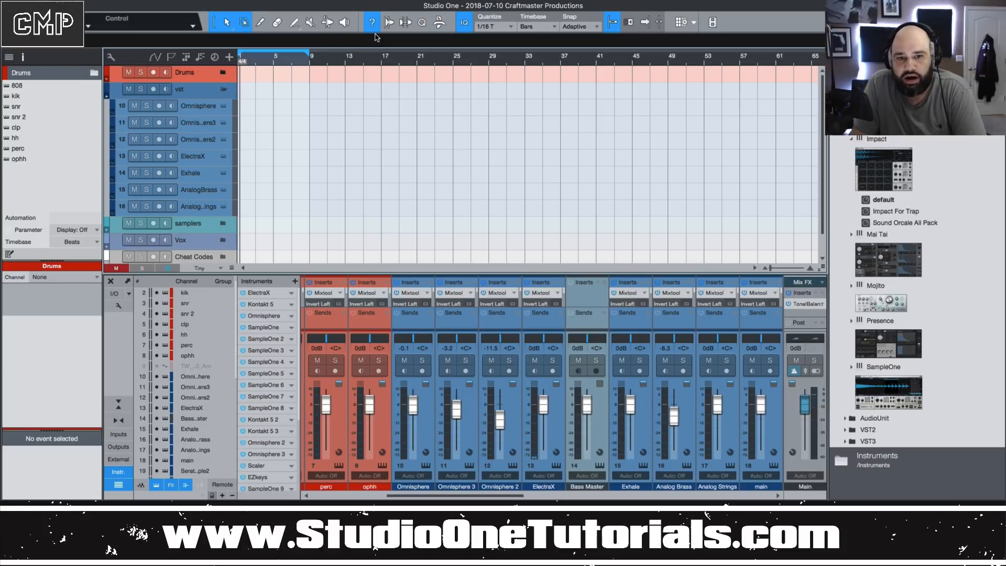
pyautogui.moveTo(370, 22)
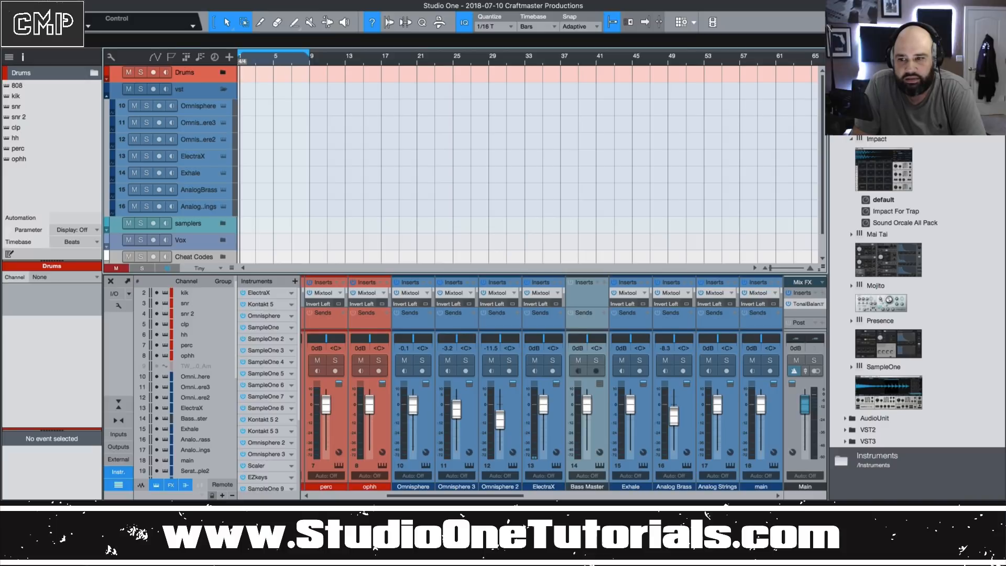
pyautogui.moveTo(261, 13)
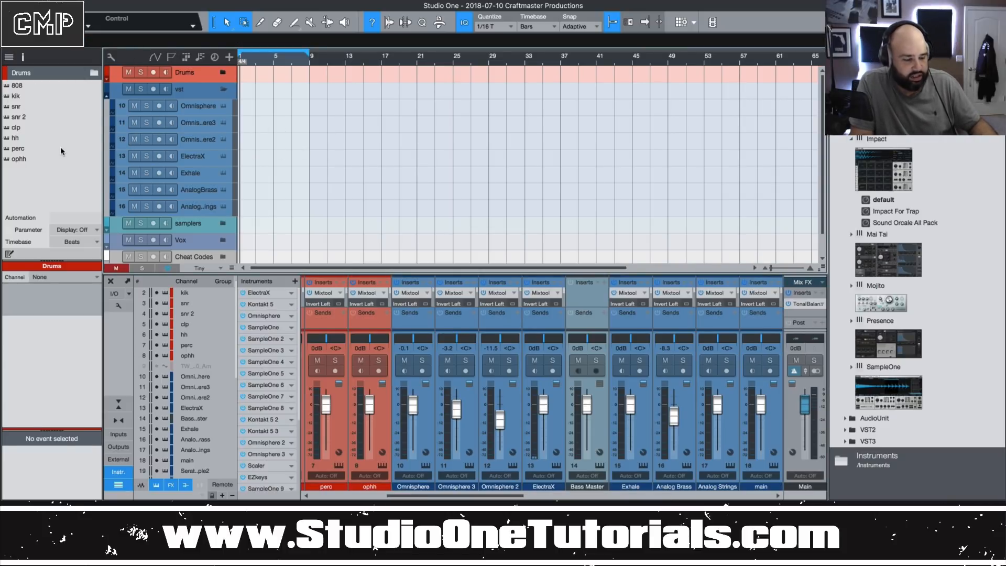
# Step: Hide the Inspector and the mixer's Channel List to free room for the arrangement
pyautogui.click(11, 57)
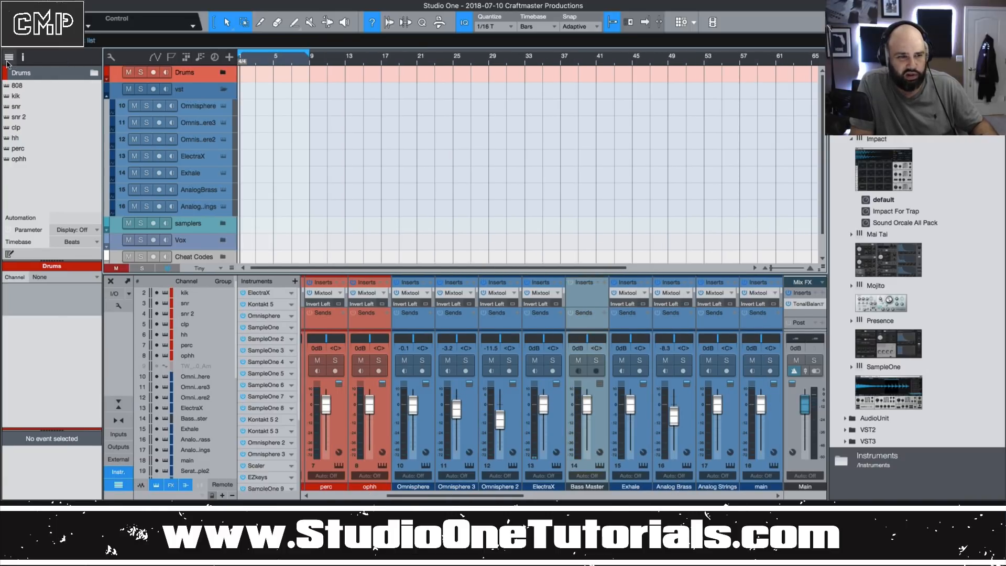
pyautogui.moveTo(76, 61)
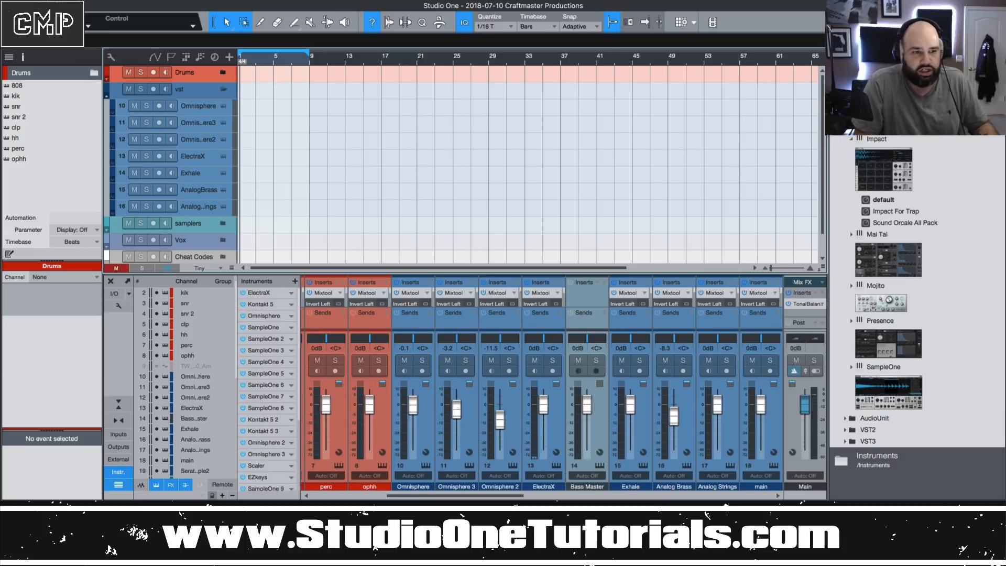
pyautogui.moveTo(122, 481)
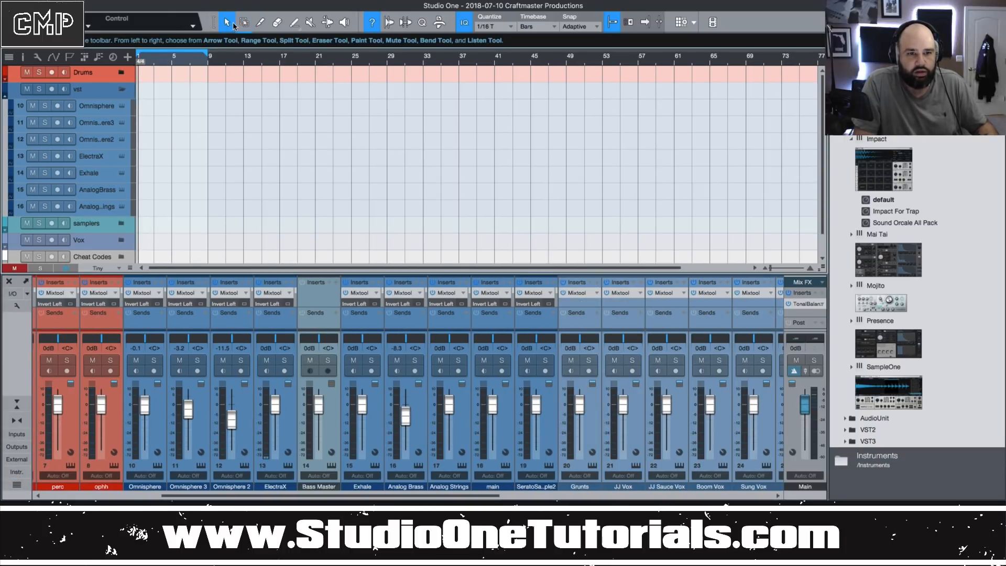
pyautogui.moveTo(244, 22)
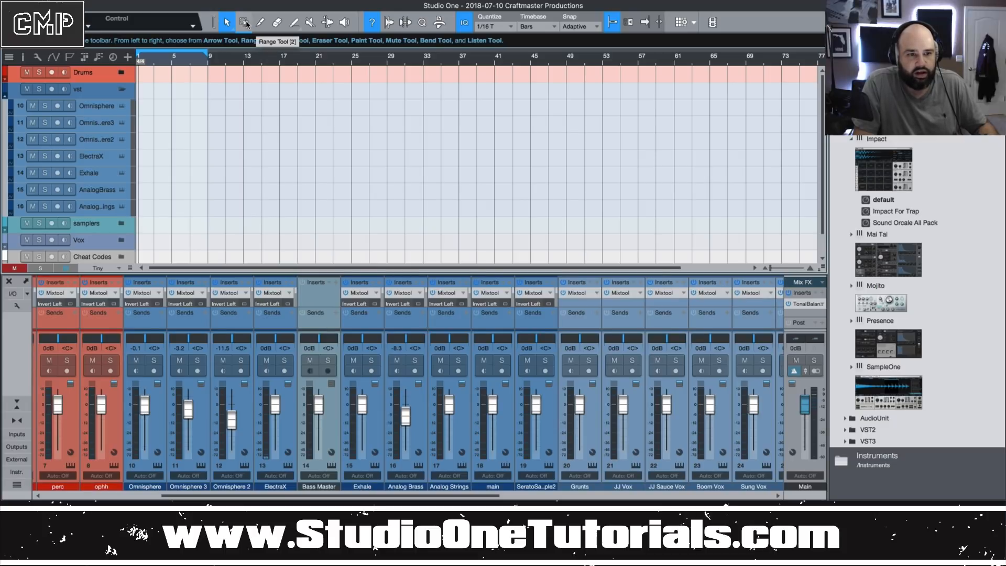
# Step: Switch between the Range and Arrow tools while the track lanes show Normal height
pyautogui.click(244, 22)
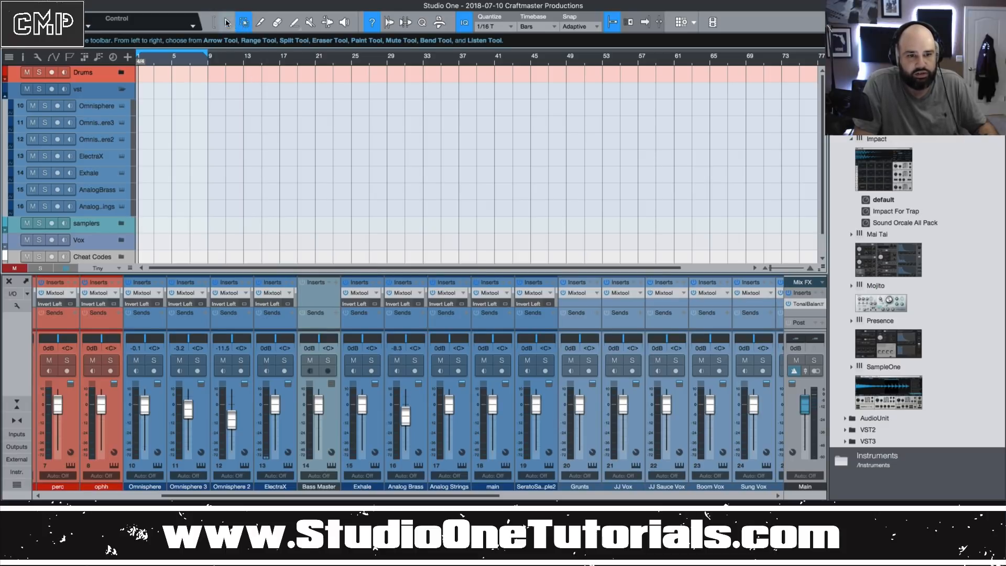
pyautogui.click(244, 22)
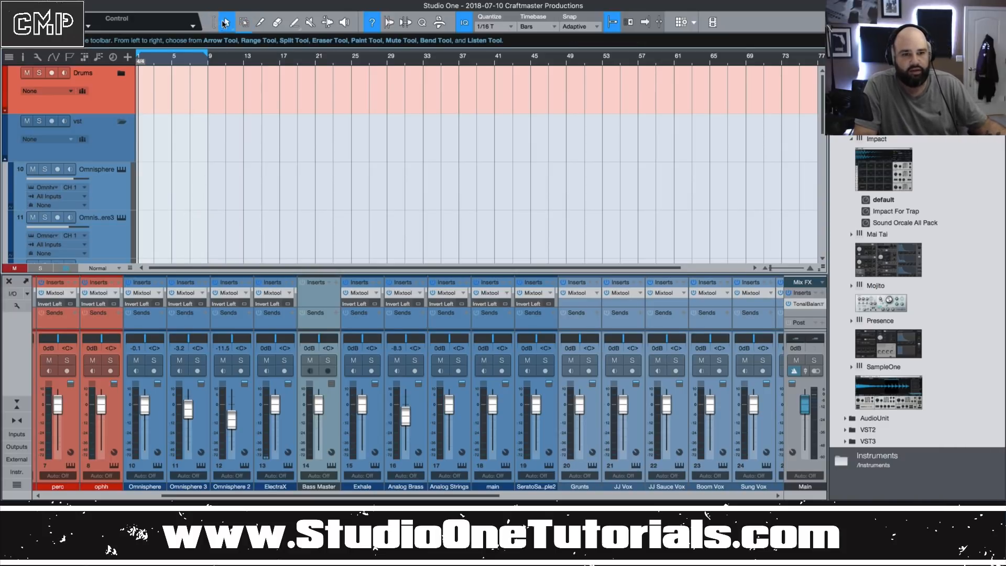
pyautogui.click(243, 22)
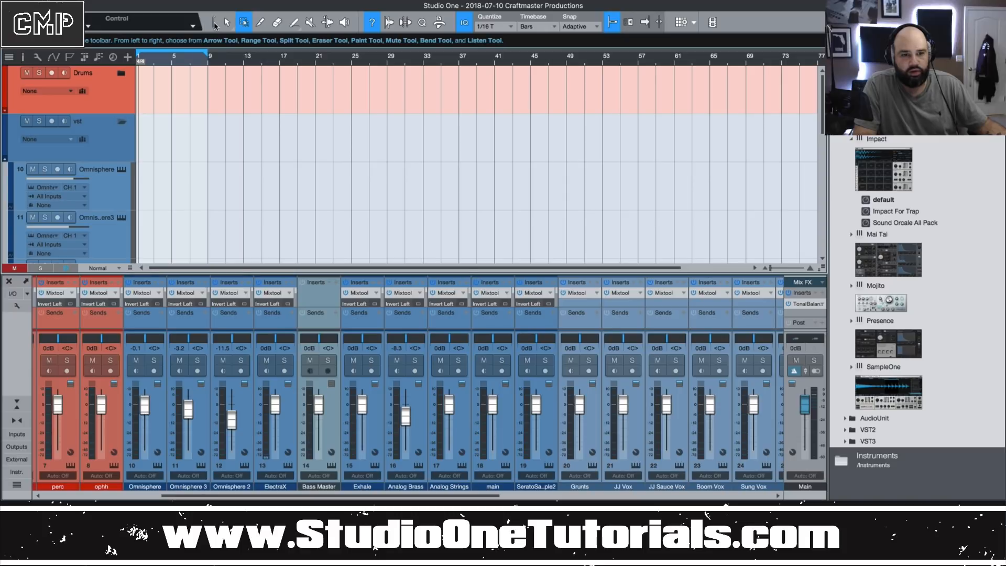
pyautogui.click(227, 22)
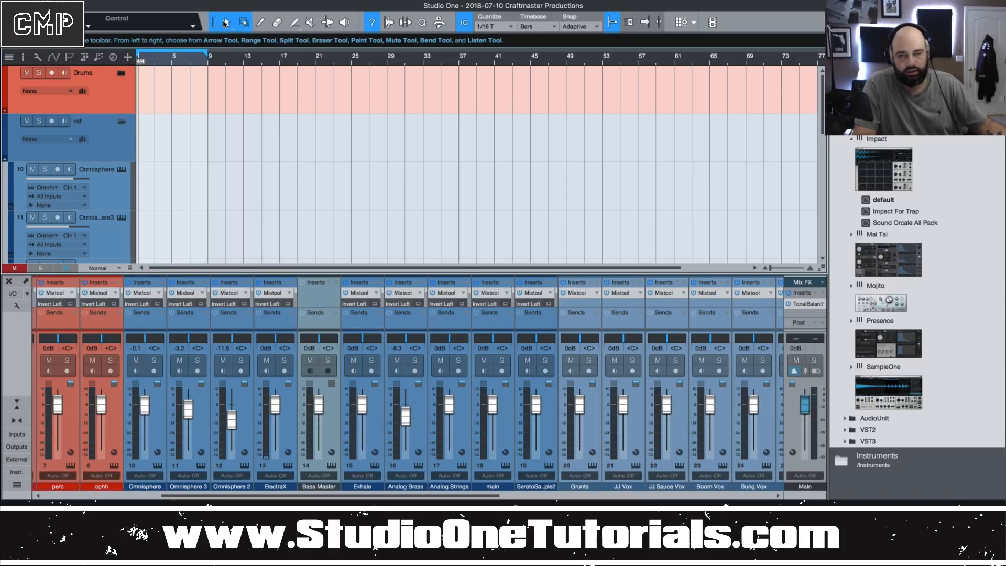
pyautogui.moveTo(224, 22)
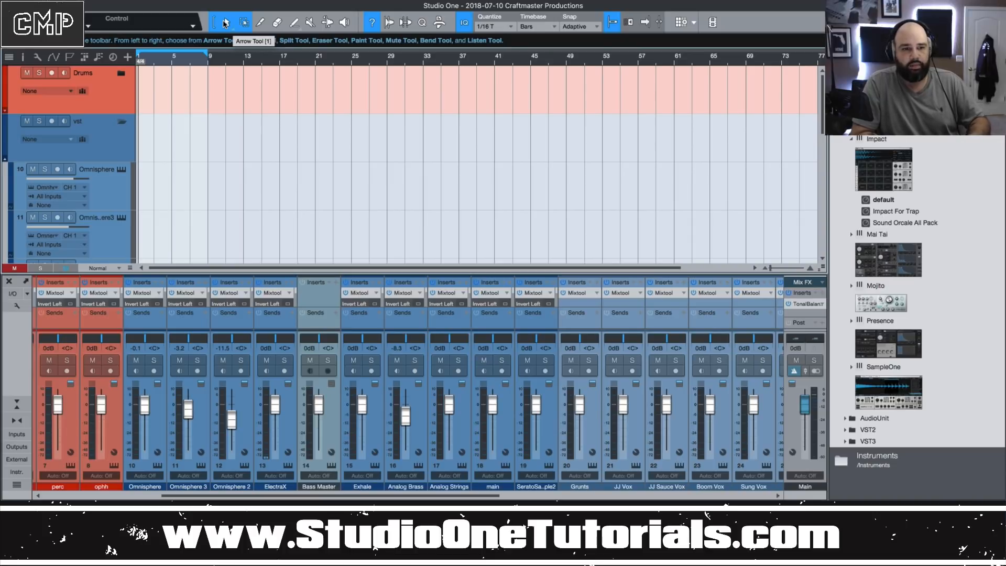
pyautogui.click(244, 22)
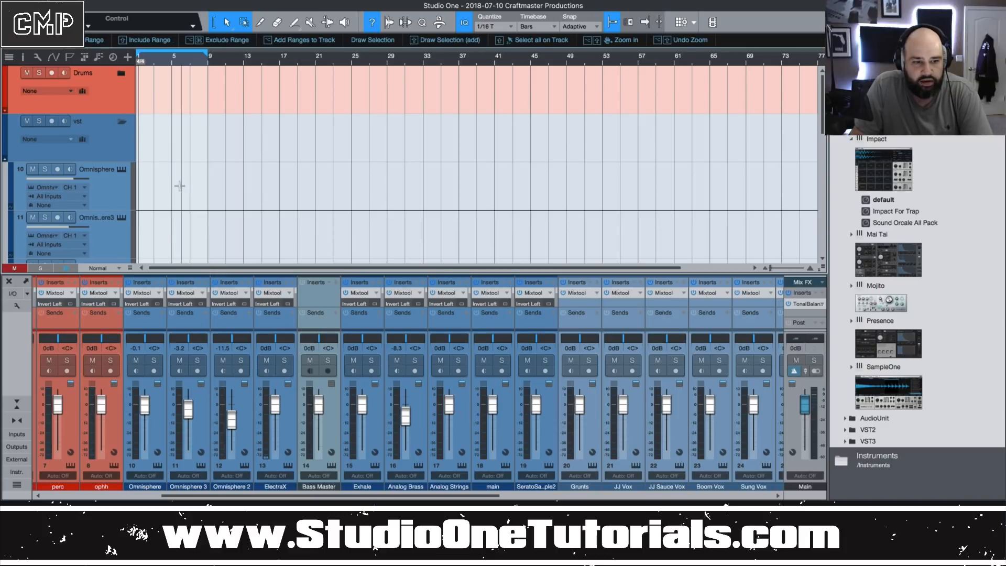
pyautogui.moveTo(198, 169)
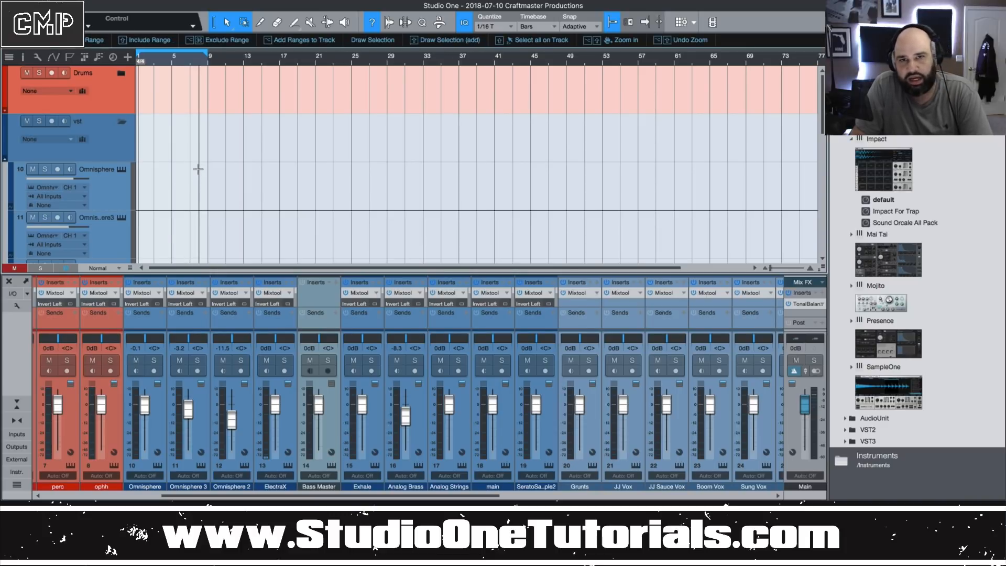
pyautogui.moveTo(199, 182)
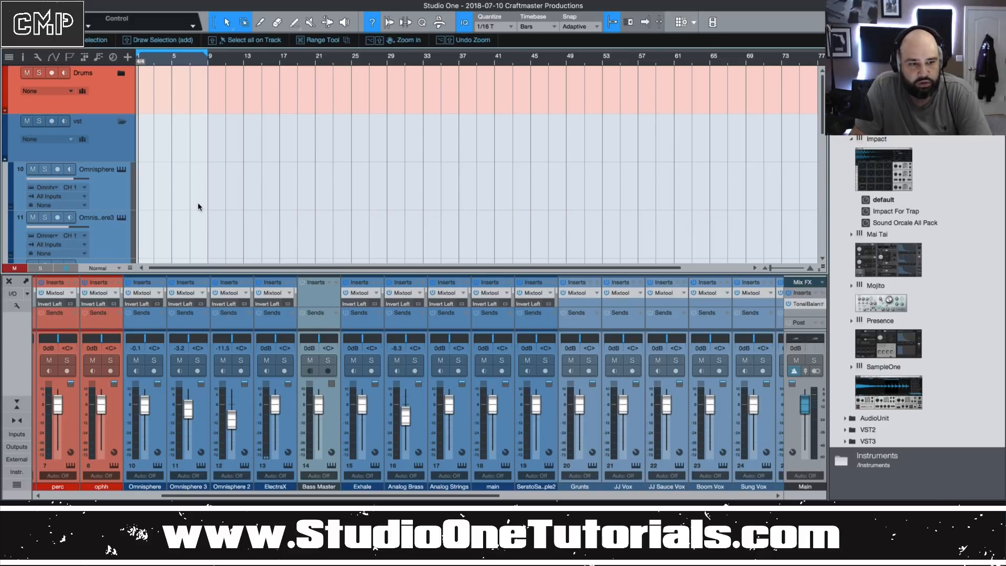
pyautogui.moveTo(201, 207)
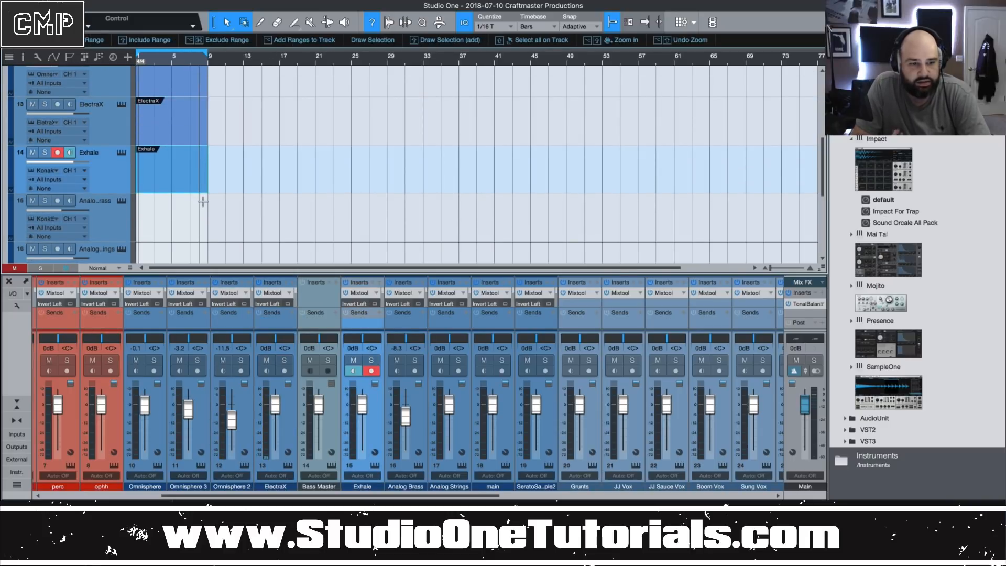
# Step: Record-arm the Analog Brass track before painting 8-bar events from bar 1
pyautogui.click(56, 200)
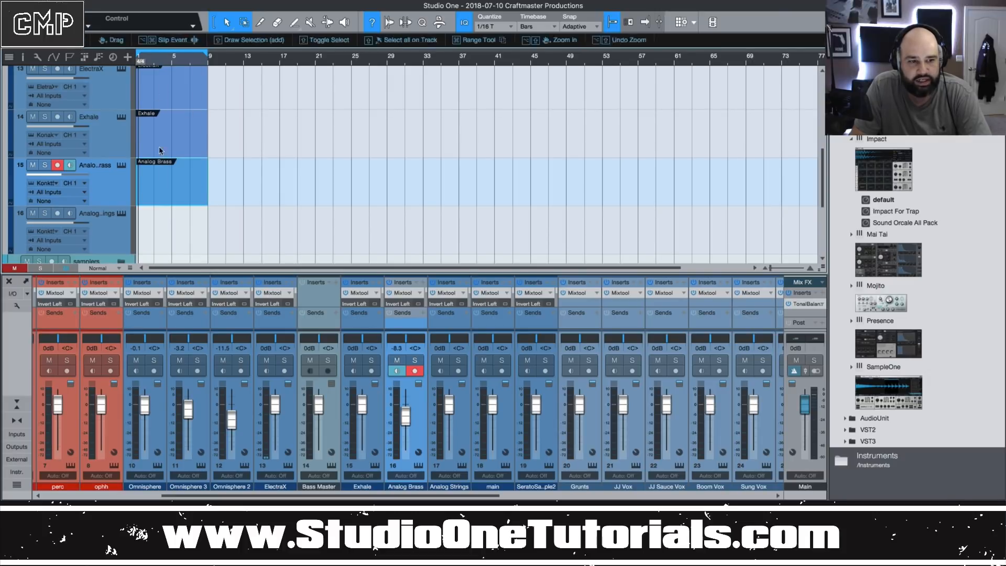
pyautogui.moveTo(172, 207)
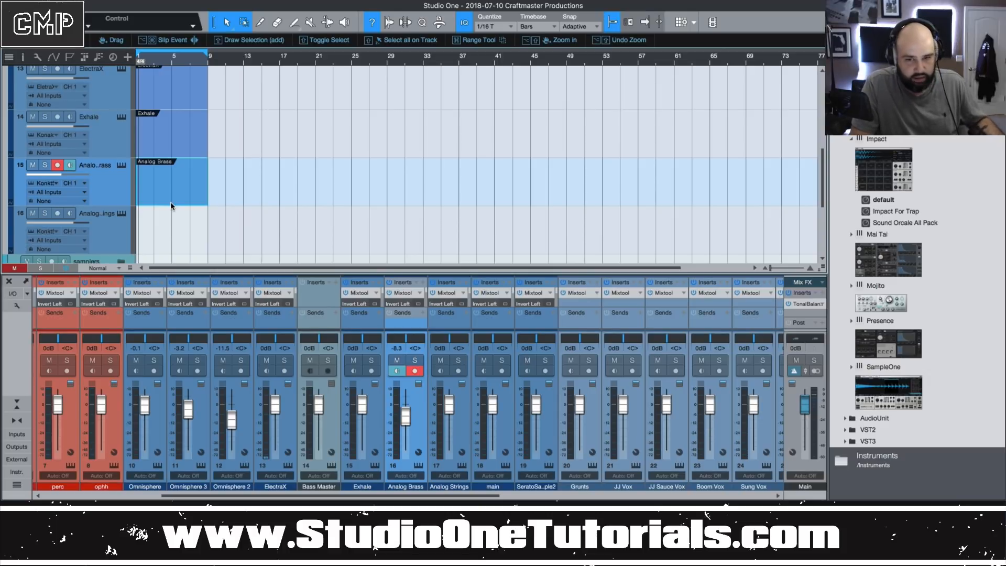
pyautogui.moveTo(175, 206)
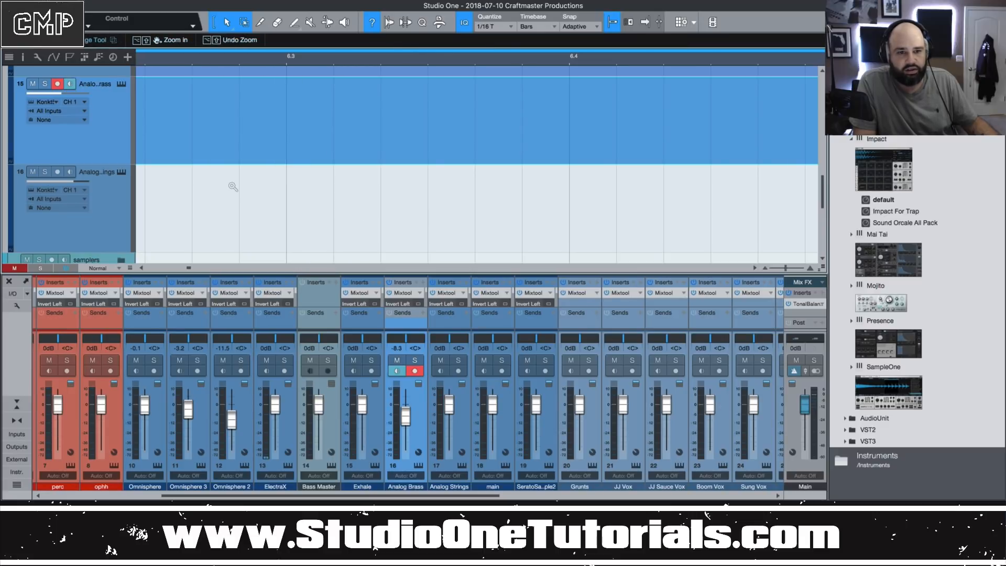
pyautogui.moveTo(258, 205)
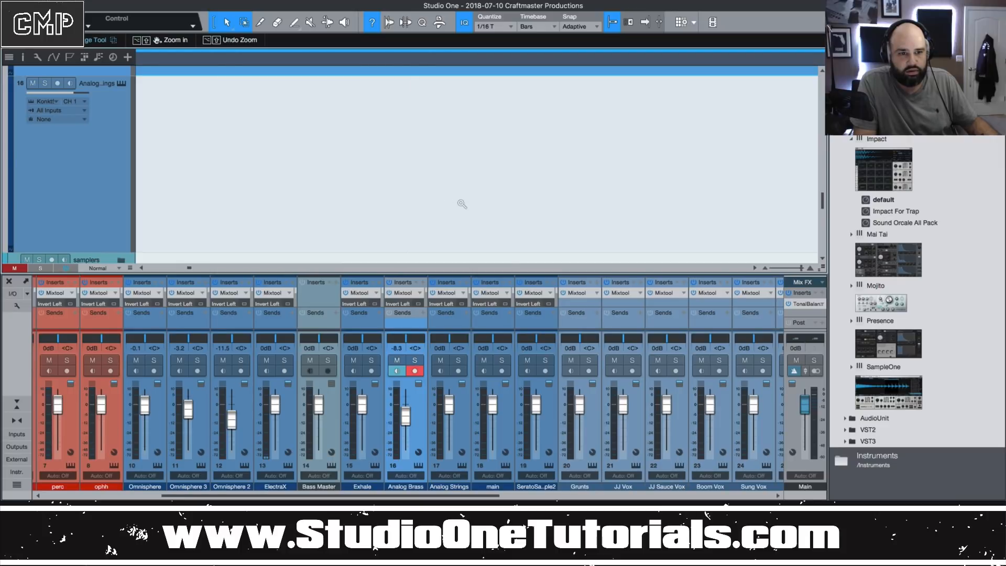
pyautogui.moveTo(262, 111)
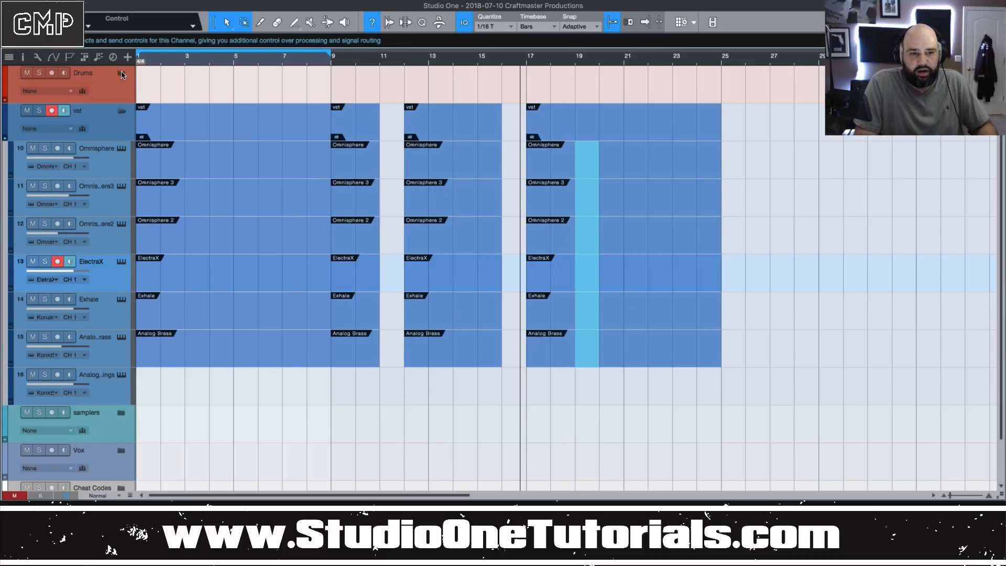
# Step: Expand the Drums folder so the kick, snare, hi-hat and percussion tracks show
pyautogui.click(121, 73)
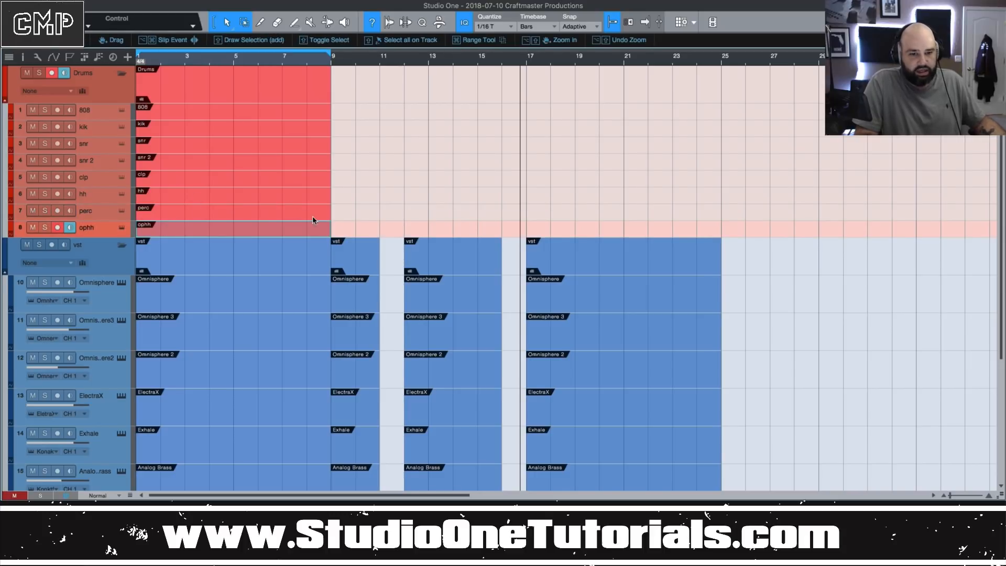
pyautogui.click(57, 109)
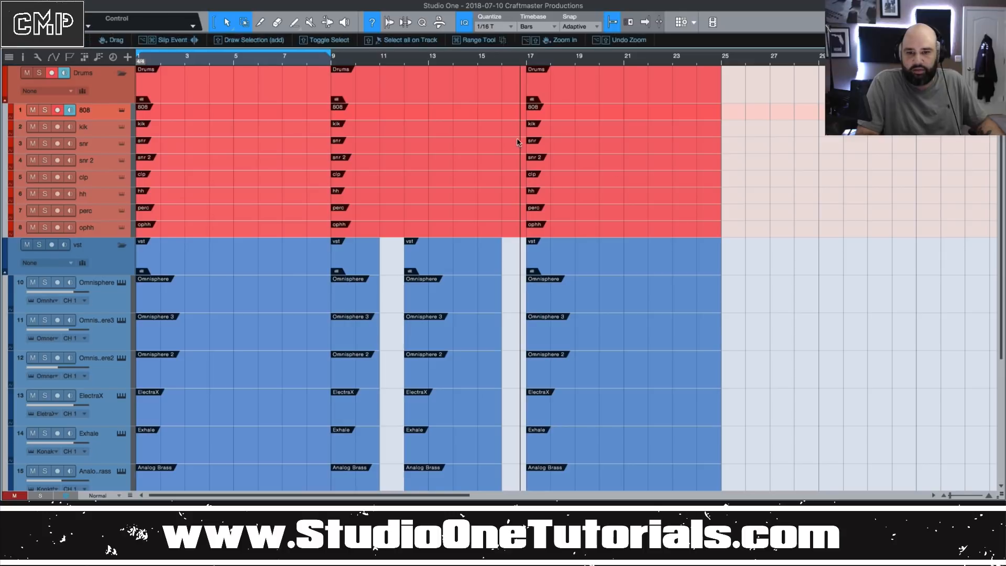
pyautogui.moveTo(558, 173)
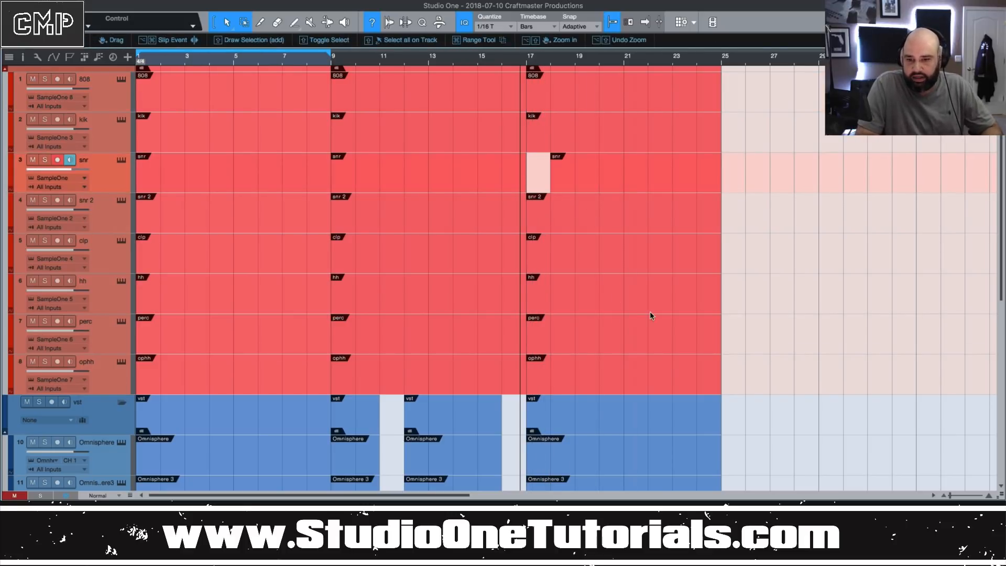
# Step: Split the hi-hat part near bars 20 and 23 with the Split tool
pyautogui.click(479, 40)
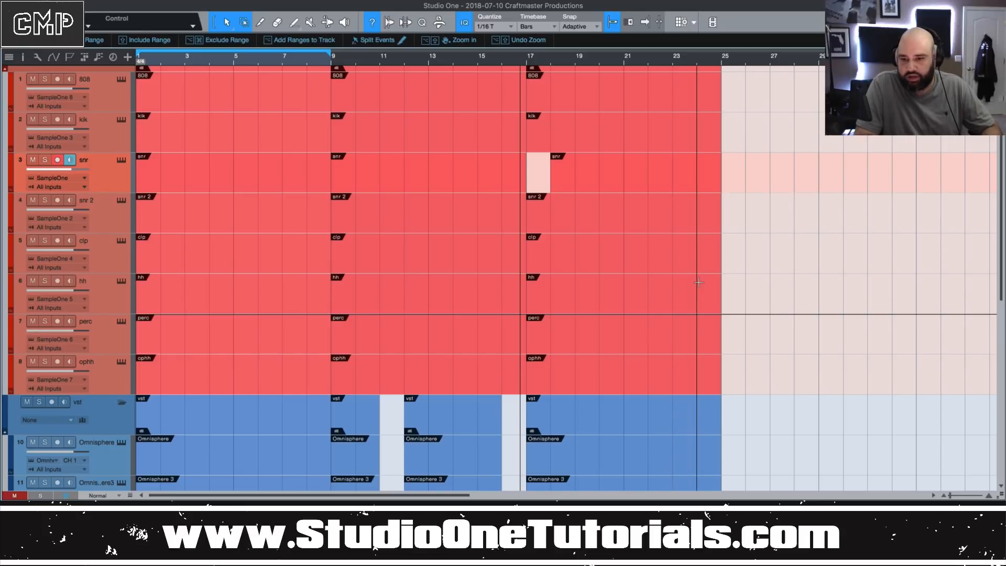
pyautogui.click(59, 281)
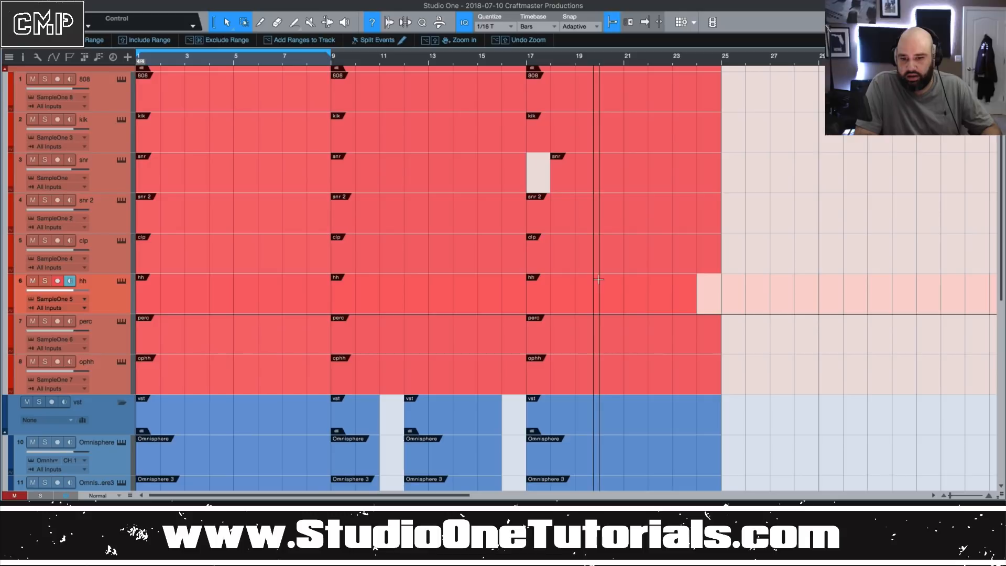
pyautogui.click(610, 293)
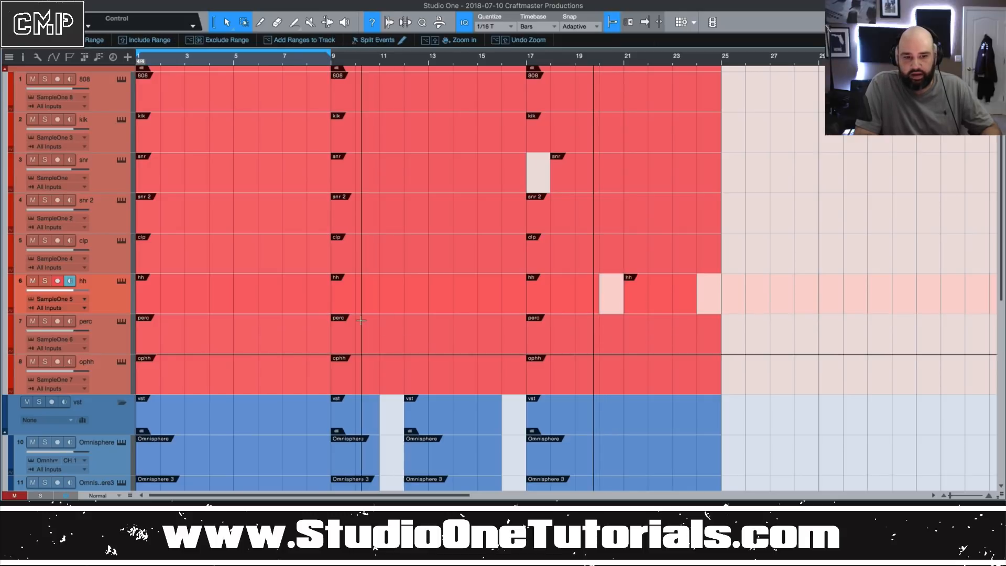
pyautogui.moveTo(430, 121)
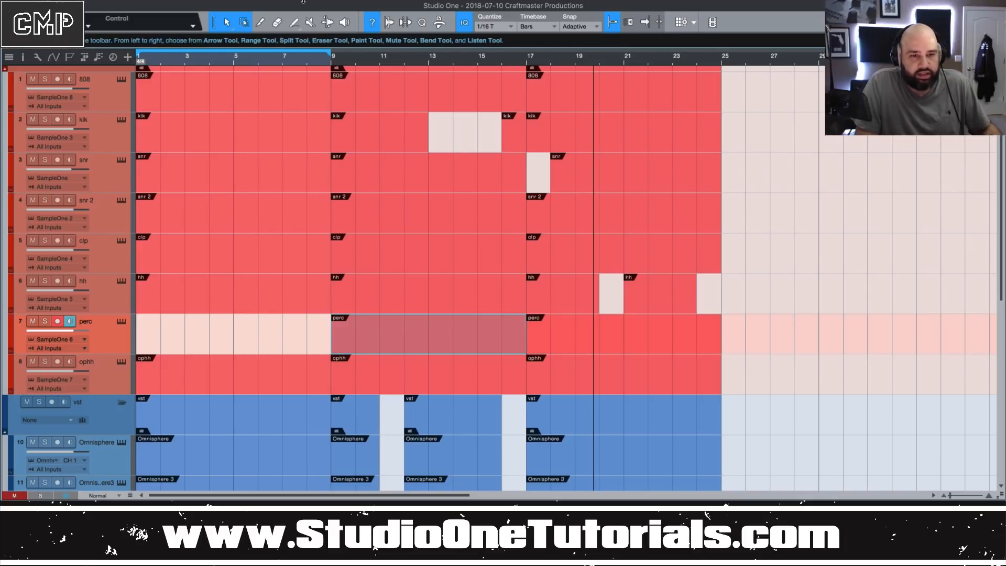
# Step: Cut the drum events into pieces with the Split tool, toggle grid snap, then take the Eraser
pyautogui.click(261, 22)
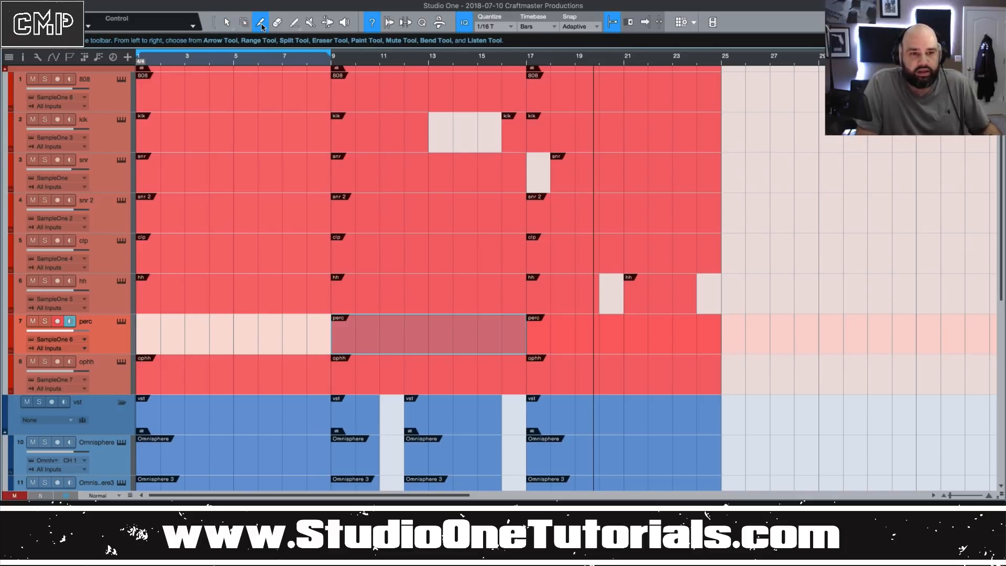
pyautogui.click(261, 22)
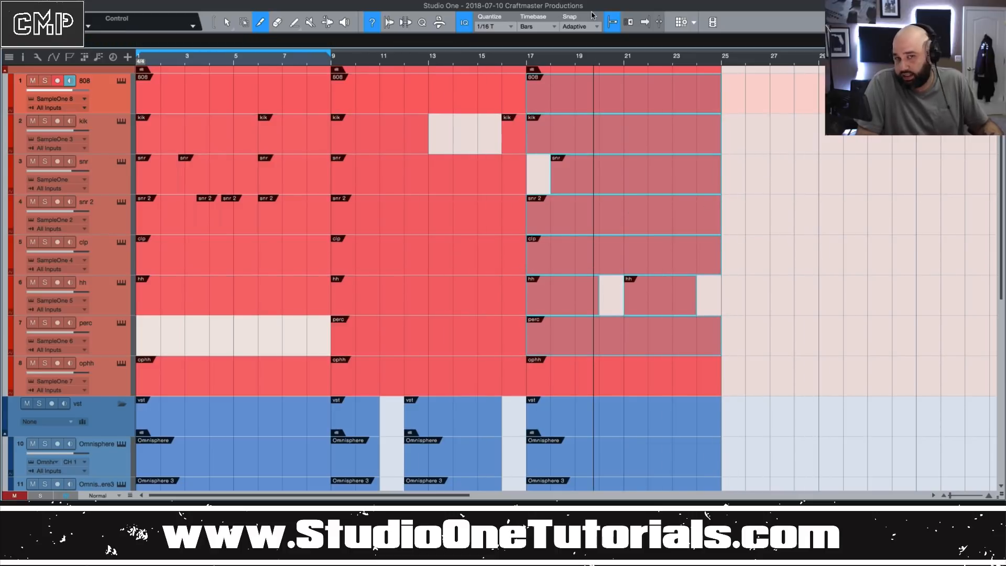
pyautogui.moveTo(611, 22)
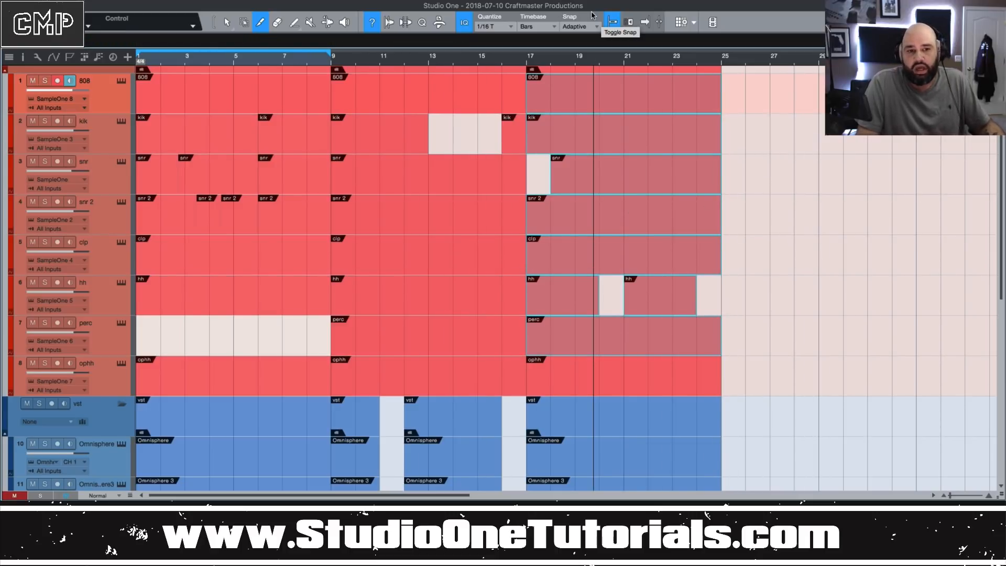
pyautogui.click(611, 21)
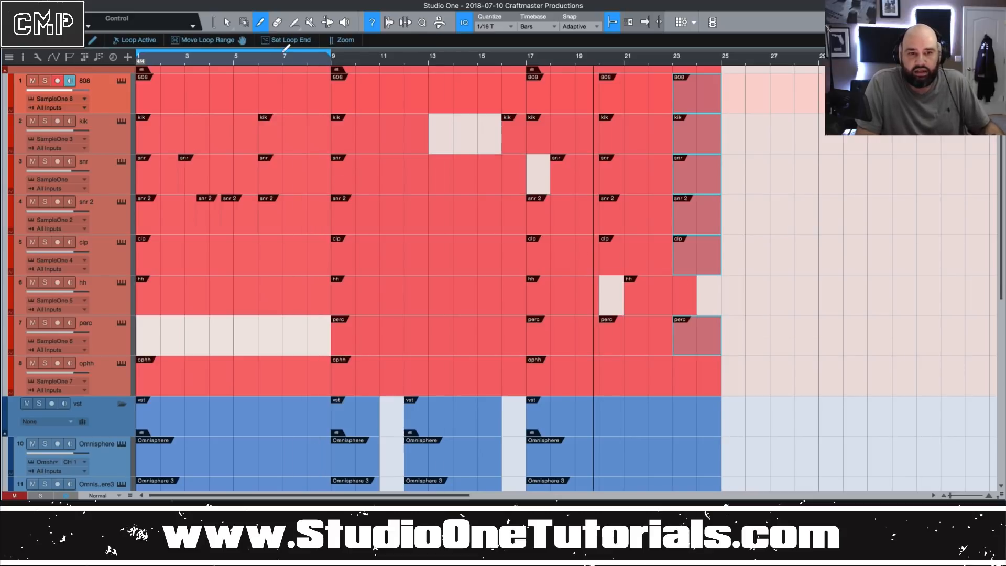
pyautogui.click(277, 22)
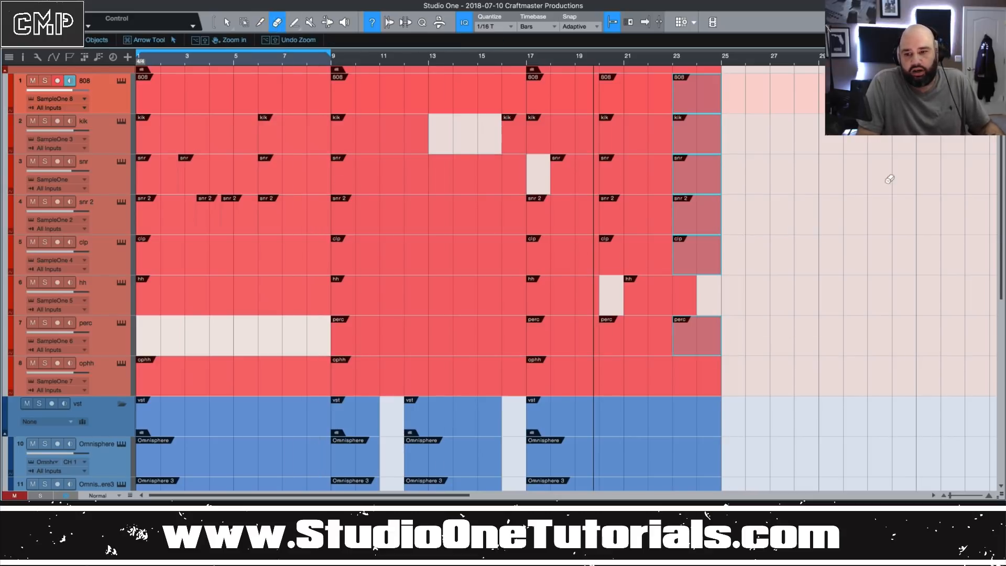
pyautogui.moveTo(710, 244)
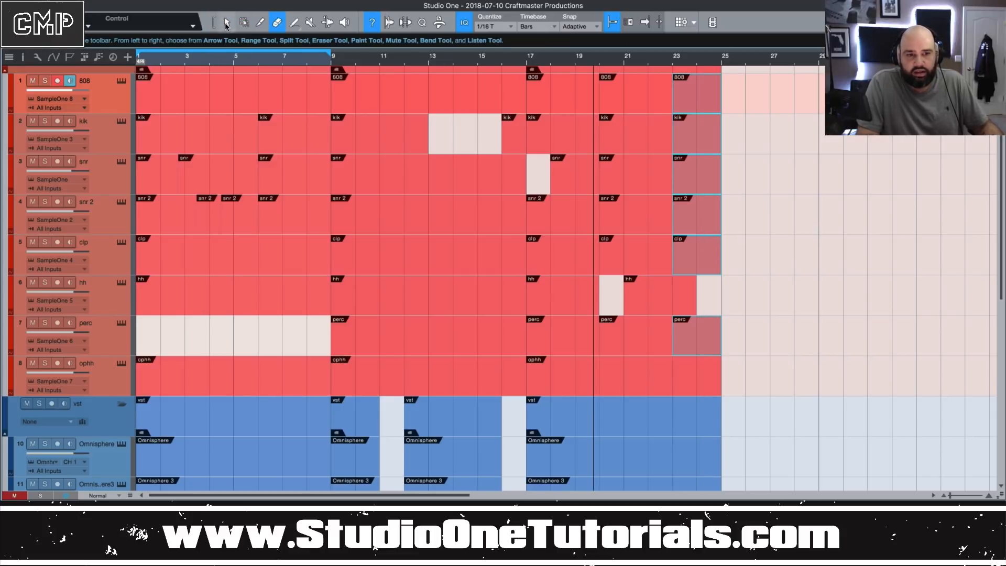
# Step: Erase the unwanted kick, hi-hat, snare and instrument events with the Eraser tool
pyautogui.click(276, 22)
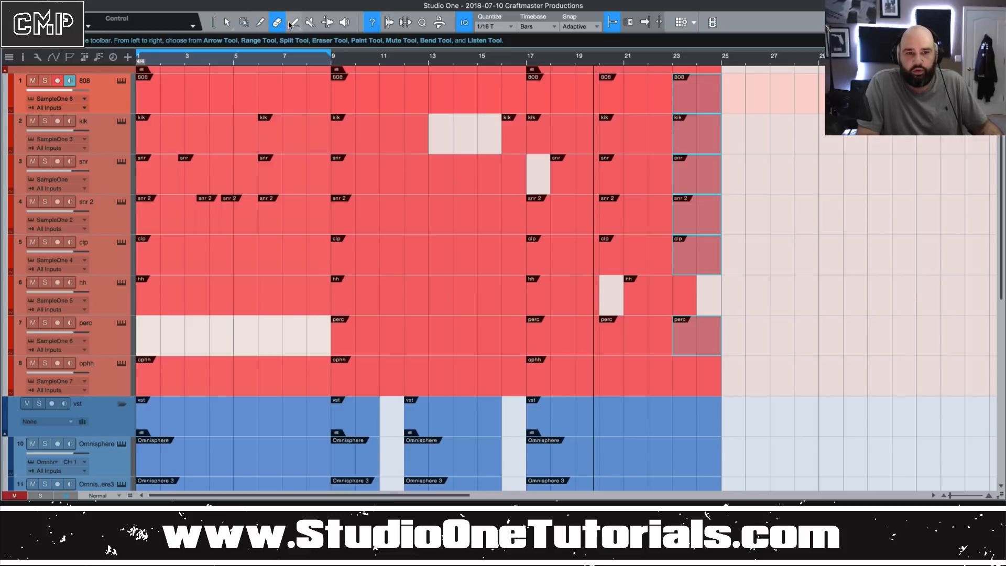
pyautogui.click(277, 22)
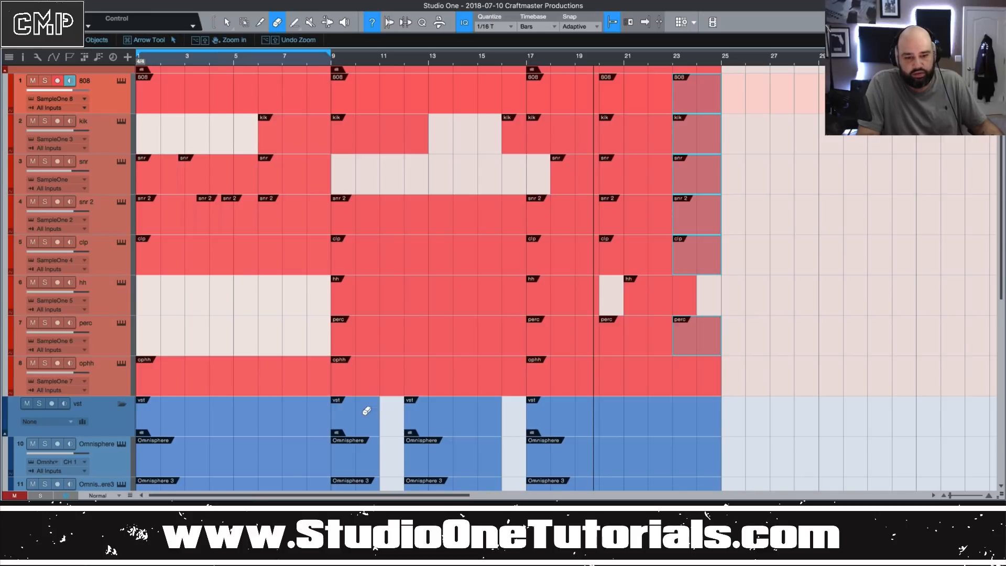
pyautogui.scroll(-3)
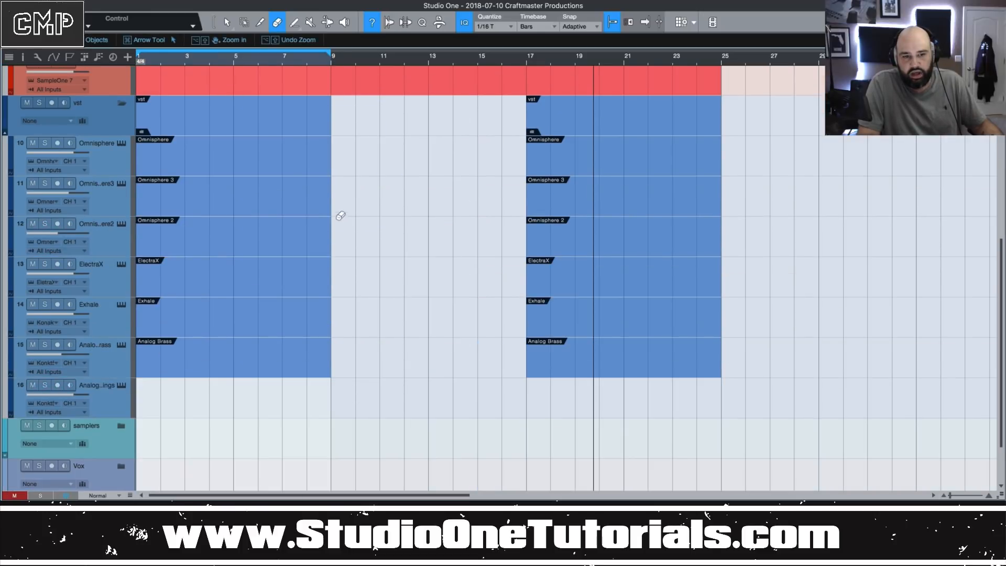
pyautogui.scroll(3)
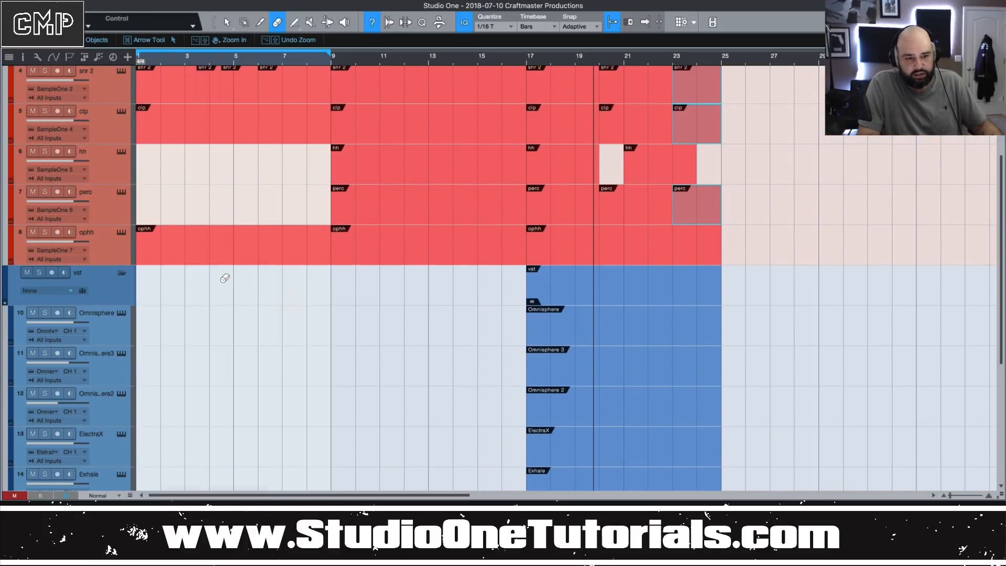
pyautogui.scroll(-3)
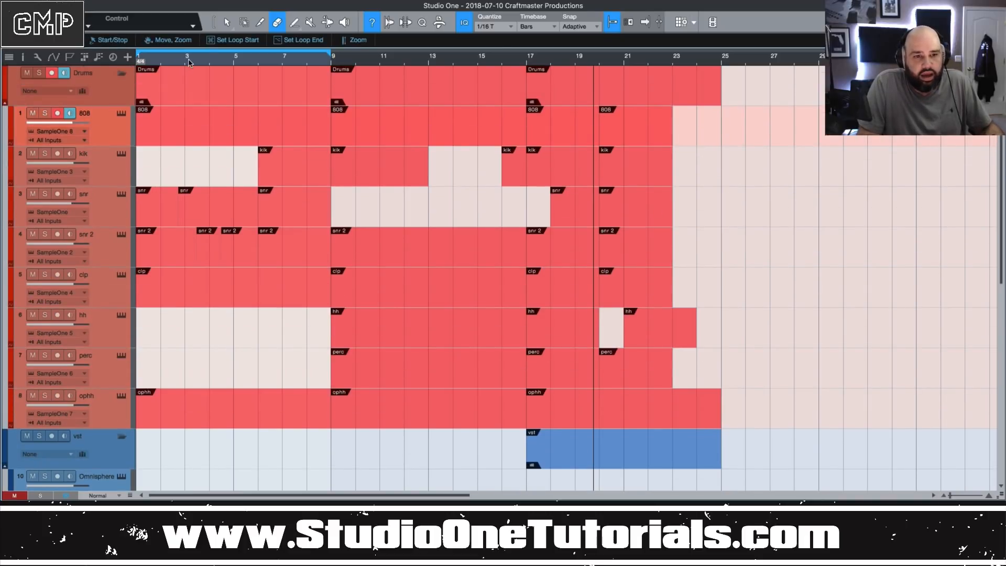
# Step: Paint a one-bar ElectraX event at bar 8 with the Paint tool
pyautogui.click(294, 22)
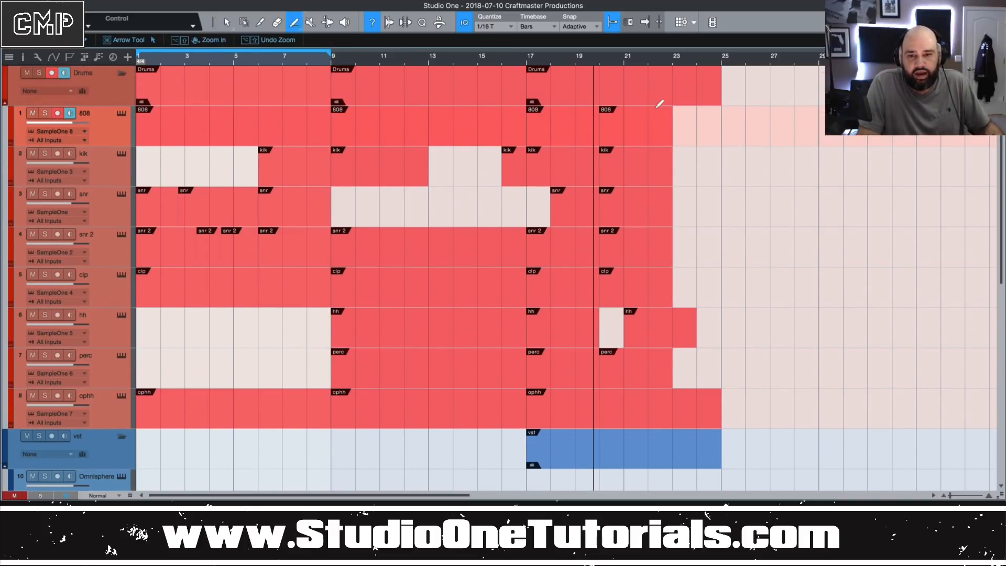
pyautogui.moveTo(725, 159)
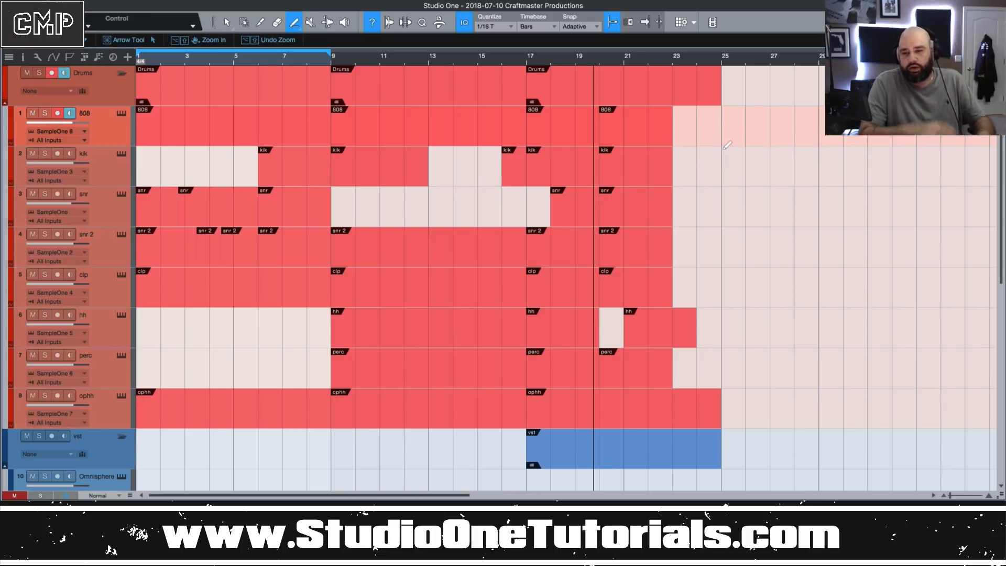
pyautogui.moveTo(775, 166)
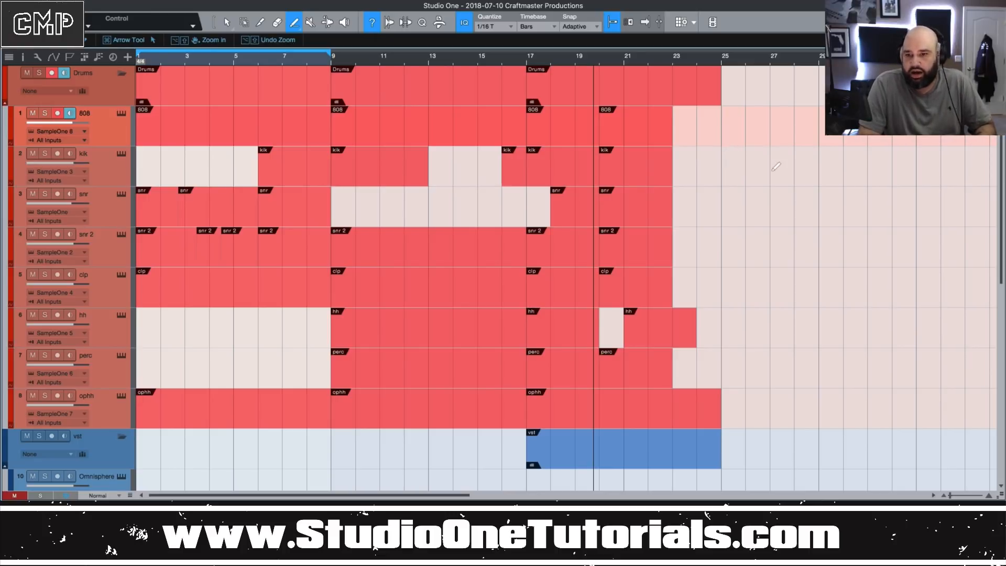
pyautogui.moveTo(737, 156)
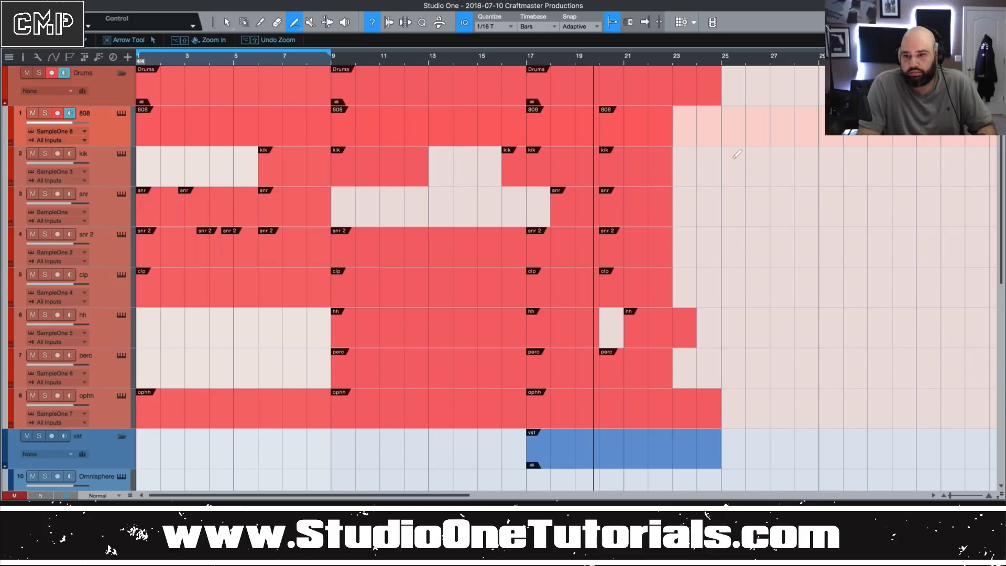
pyautogui.moveTo(740, 162)
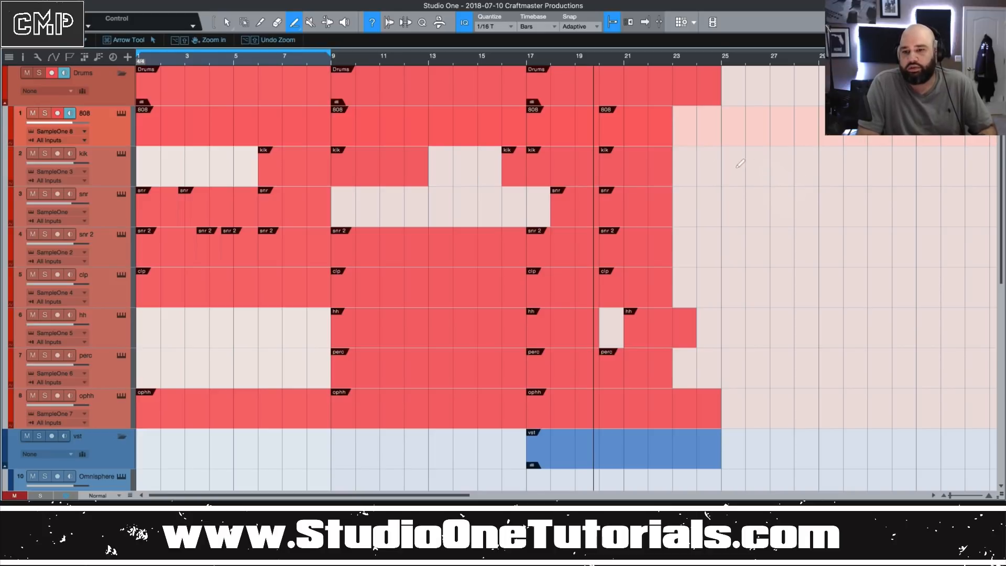
pyautogui.moveTo(725, 164)
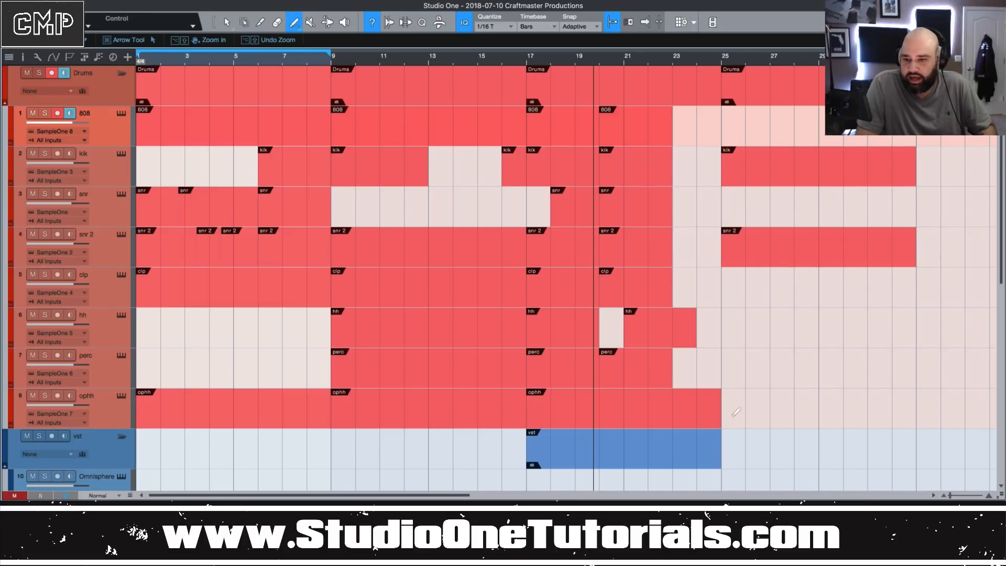
pyautogui.scroll(-3)
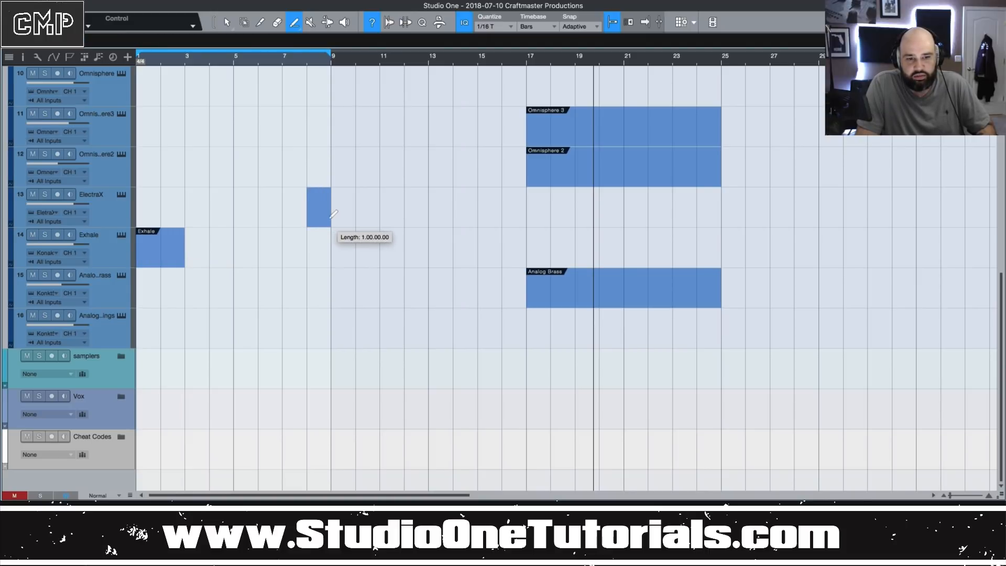
pyautogui.scroll(3)
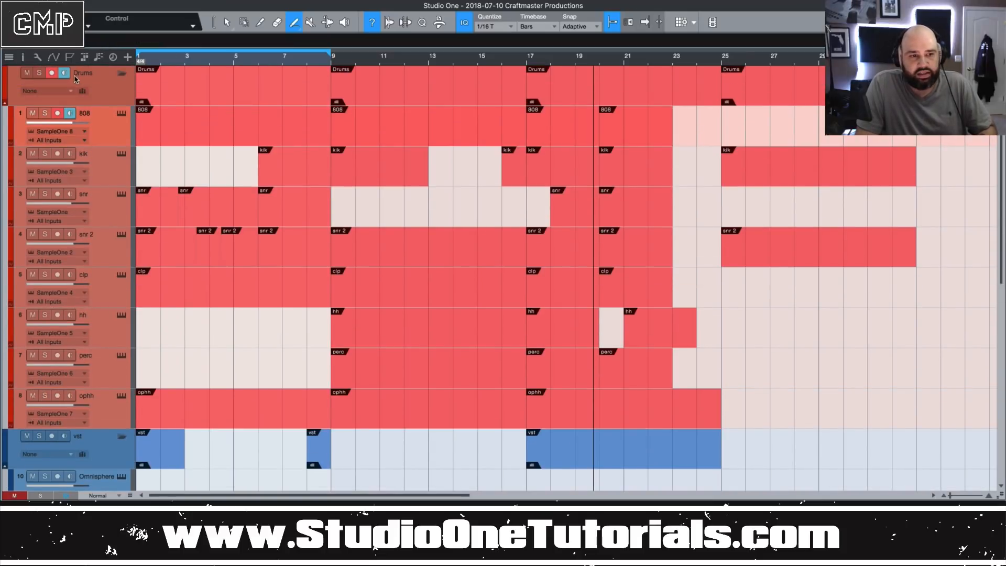
pyautogui.moveTo(310, 22)
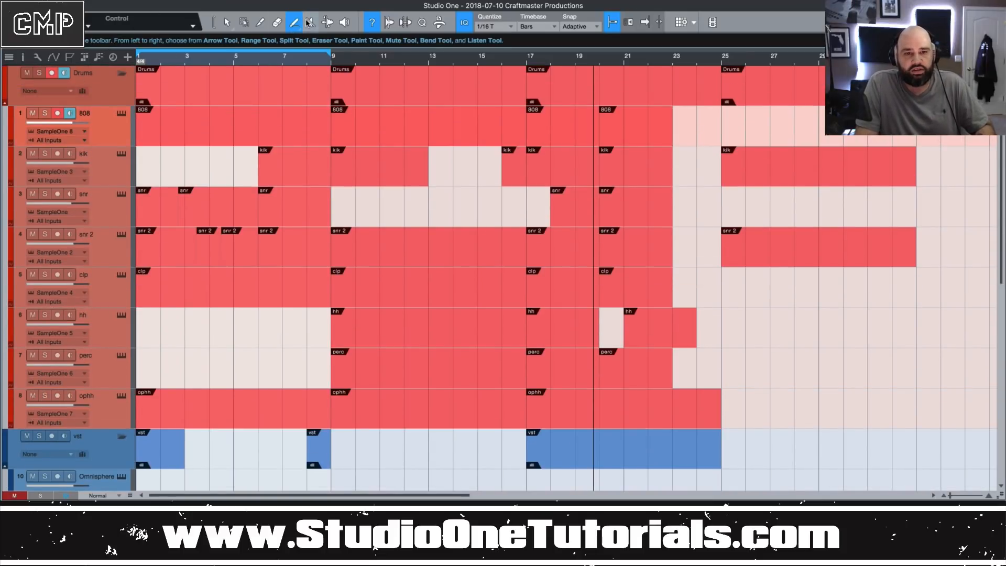
# Step: Mute the drum events between bars 9 and 17 with the Mute tool
pyautogui.click(310, 22)
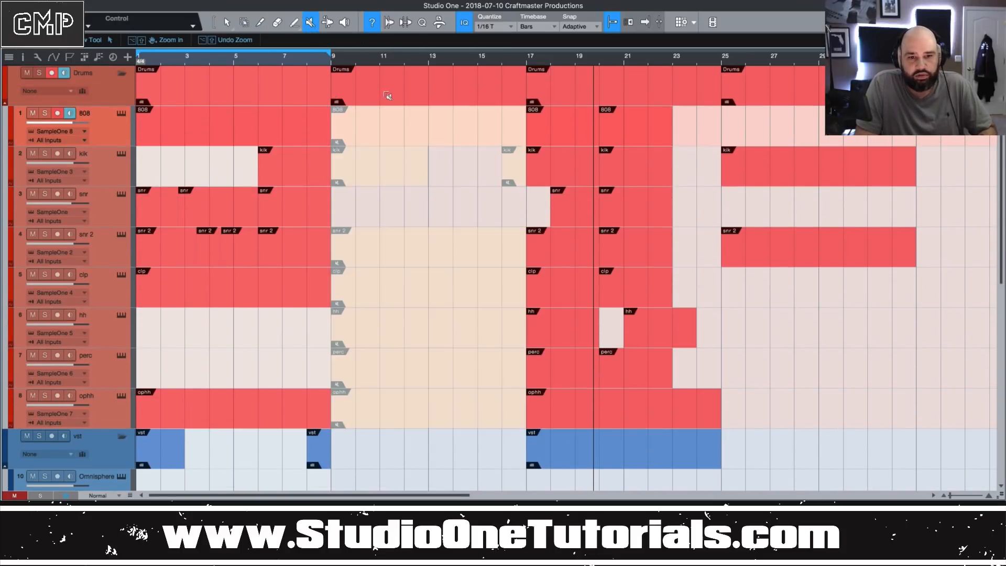
pyautogui.moveTo(734, 390)
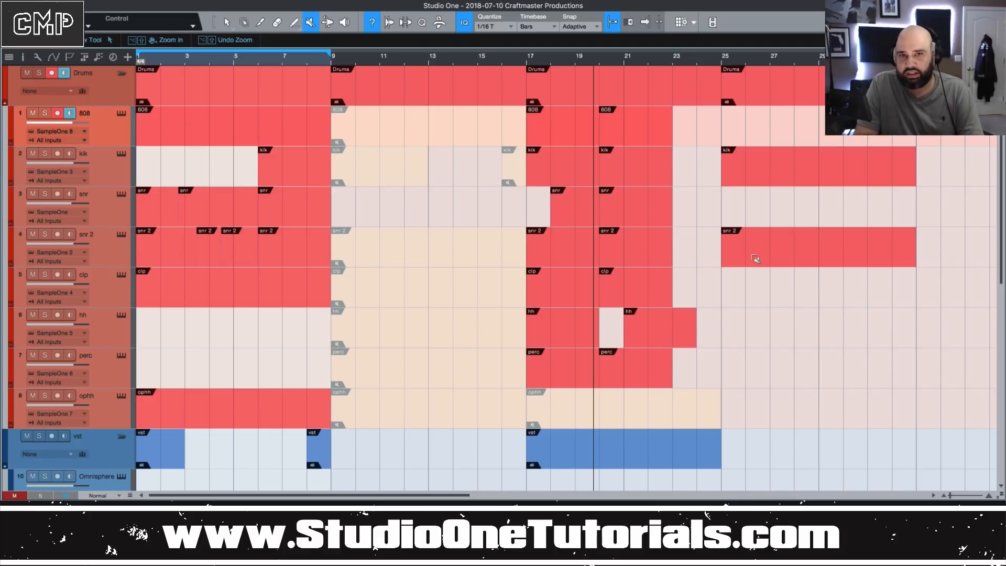
pyautogui.moveTo(936, 290)
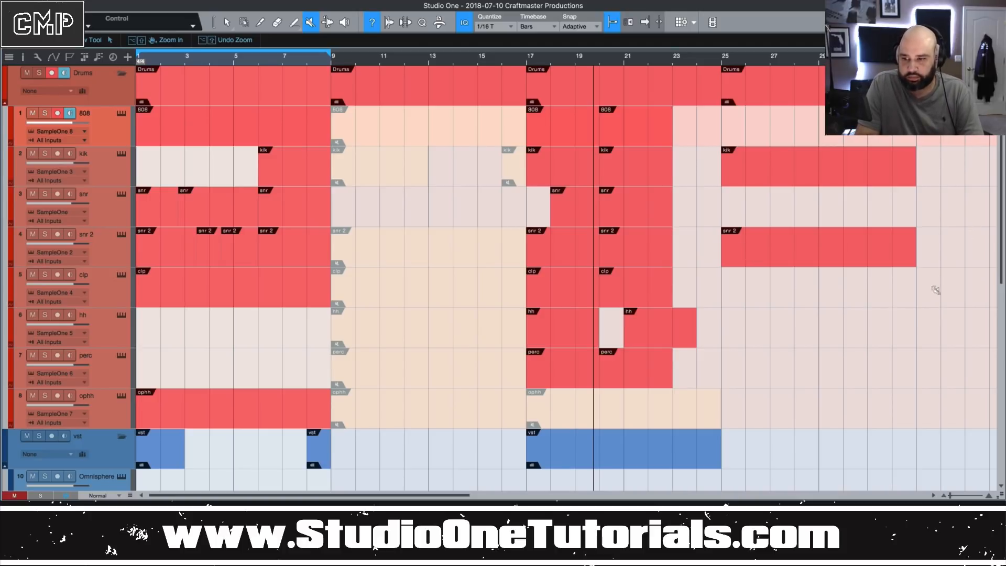
pyautogui.moveTo(923, 313)
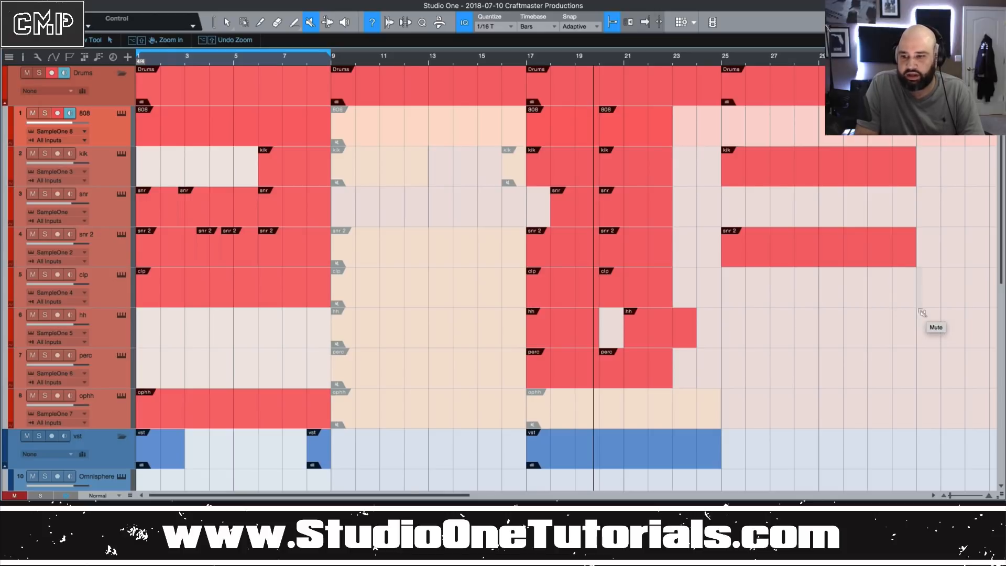
pyautogui.moveTo(302, 218)
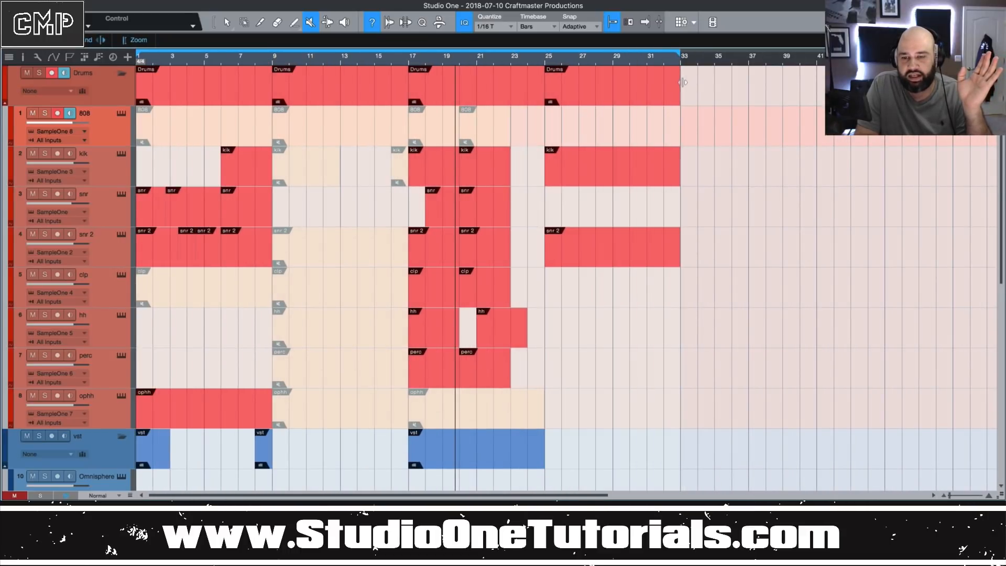
pyautogui.click(138, 40)
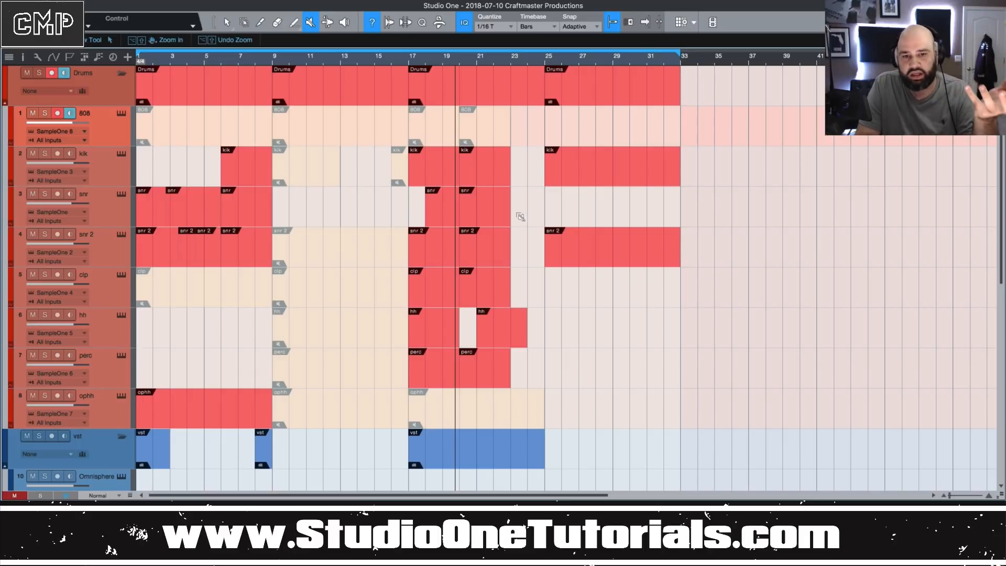
pyautogui.moveTo(520, 220)
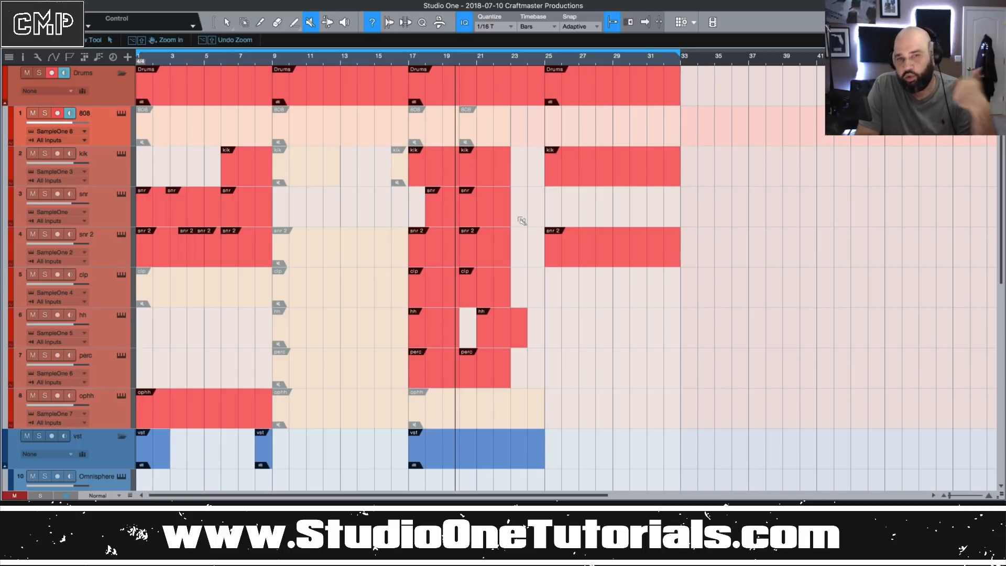
pyautogui.moveTo(548, 285)
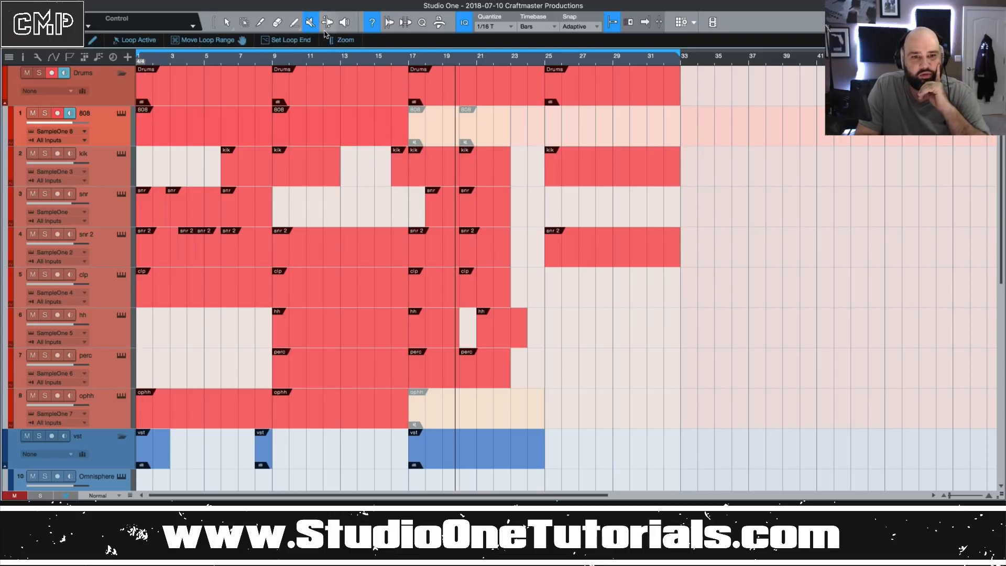
# Step: Take the Bend tool and place Track01.mp3 on a new audio track at bar 35
pyautogui.click(327, 22)
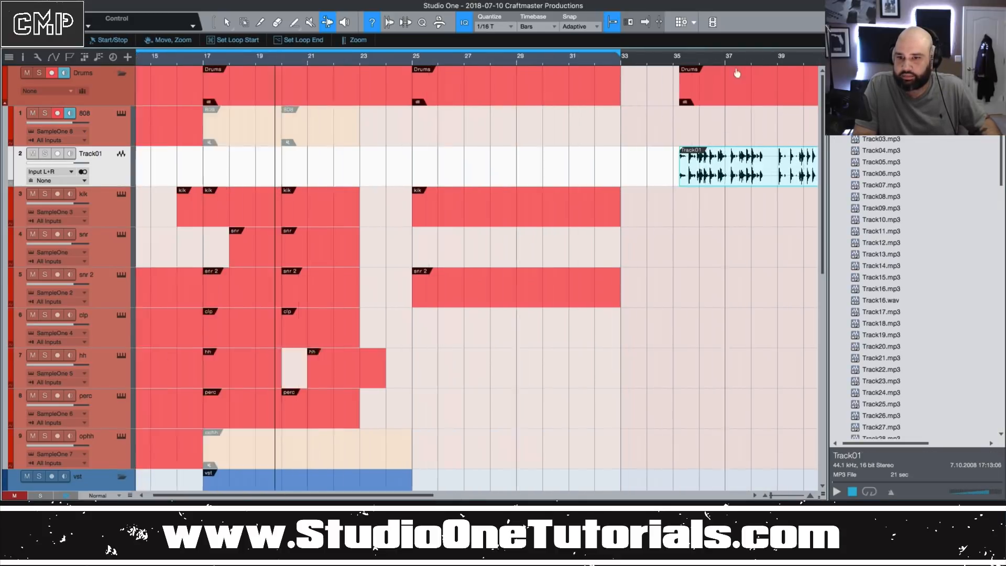
pyautogui.click(355, 40)
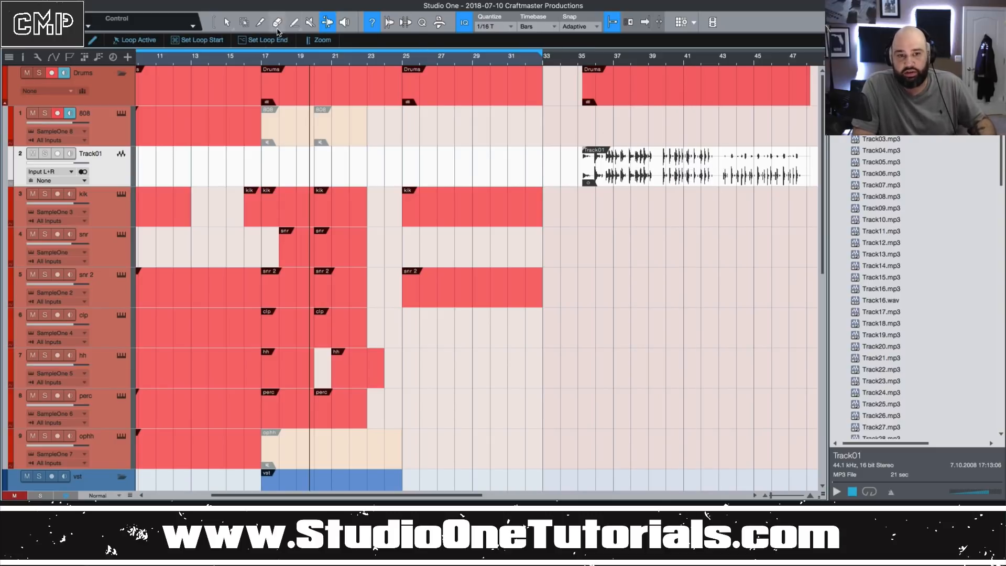
pyautogui.moveTo(436, 24)
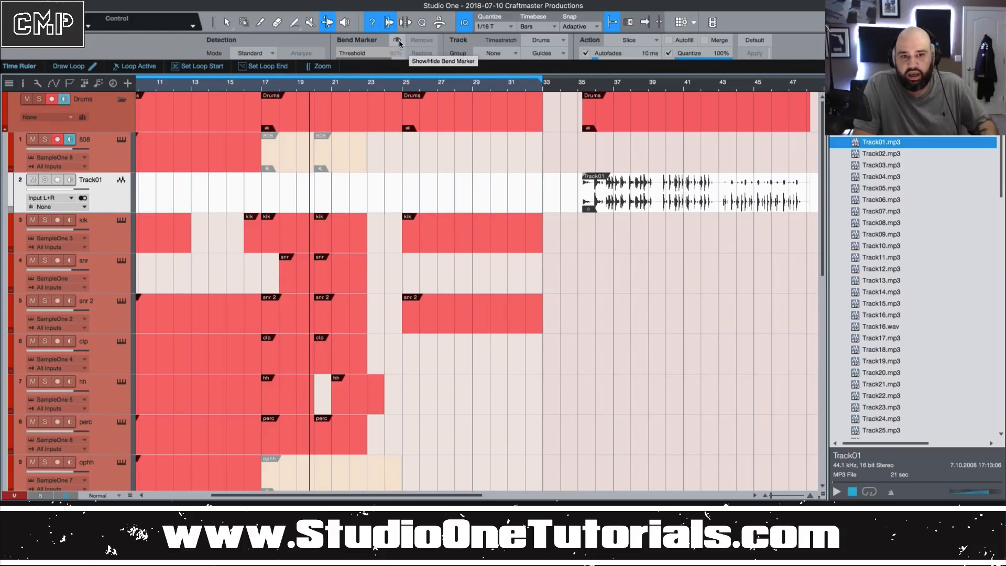
# Step: Show the detected bend markers on the Track01 audio event
pyautogui.click(398, 40)
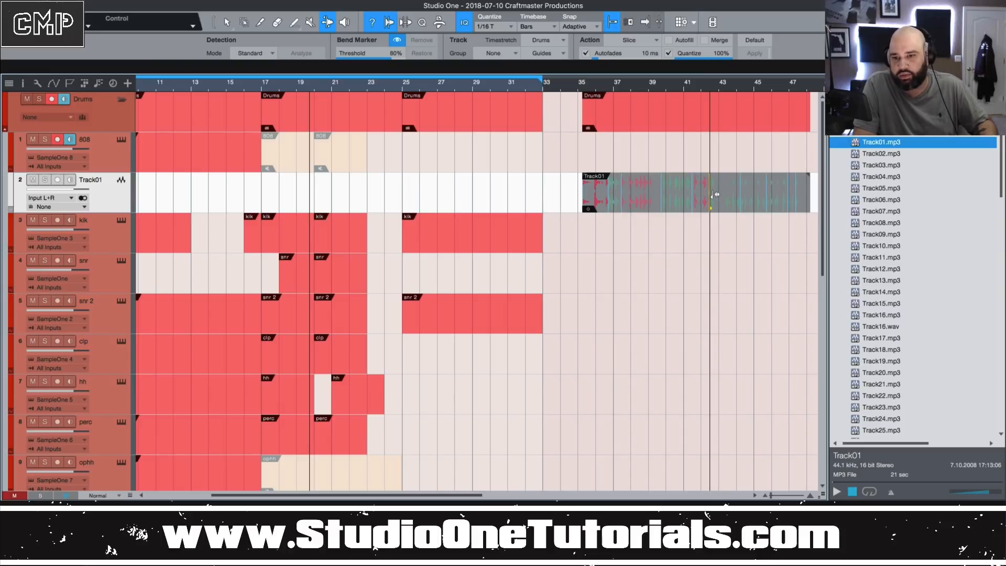
pyautogui.moveTo(716, 189)
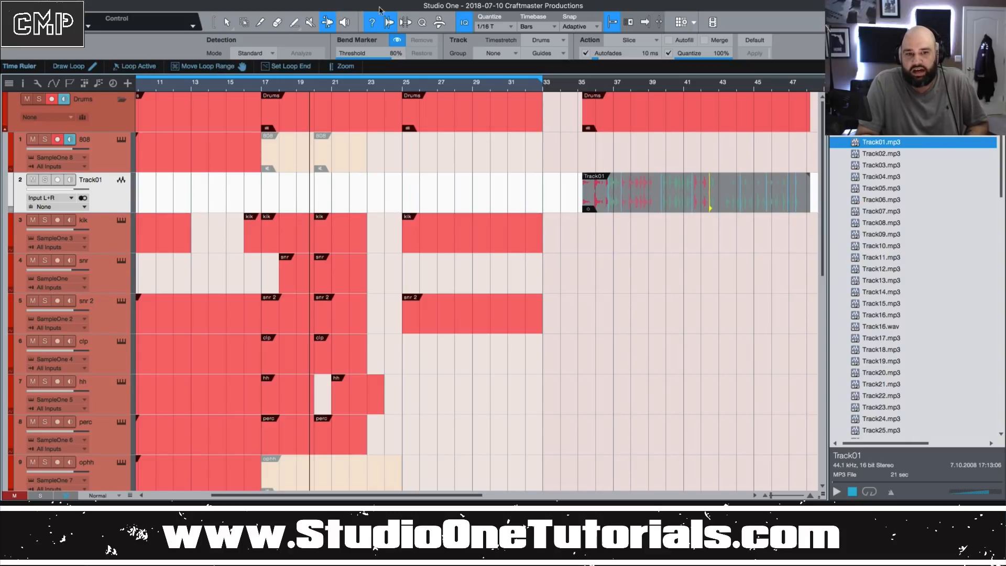
pyautogui.moveTo(391, 25)
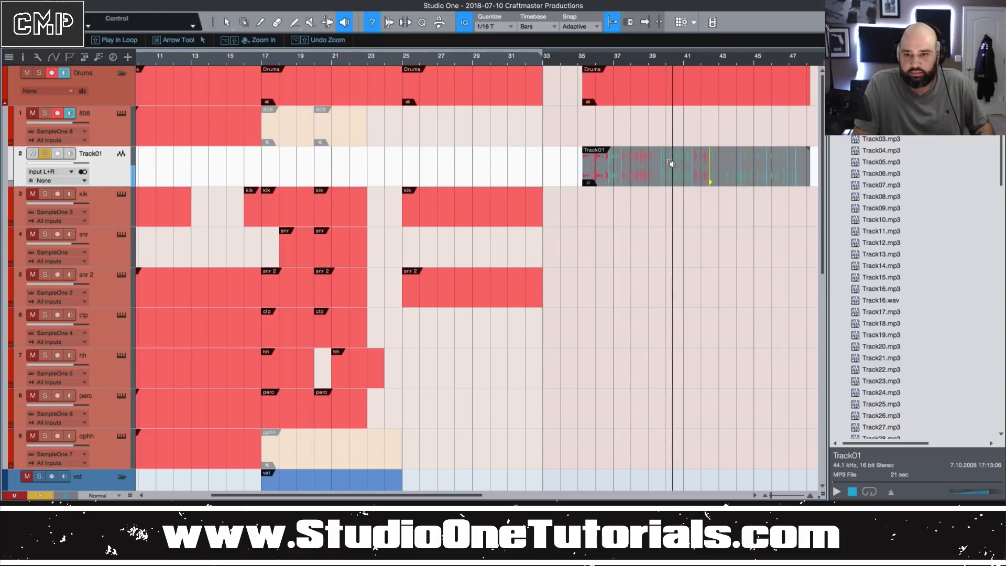
pyautogui.moveTo(736, 171)
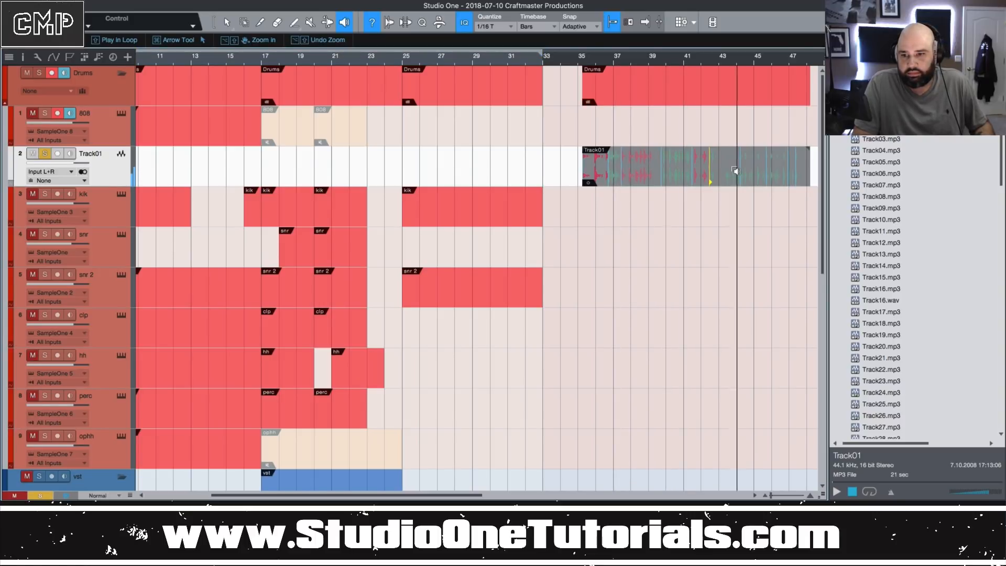
pyautogui.moveTo(776, 175)
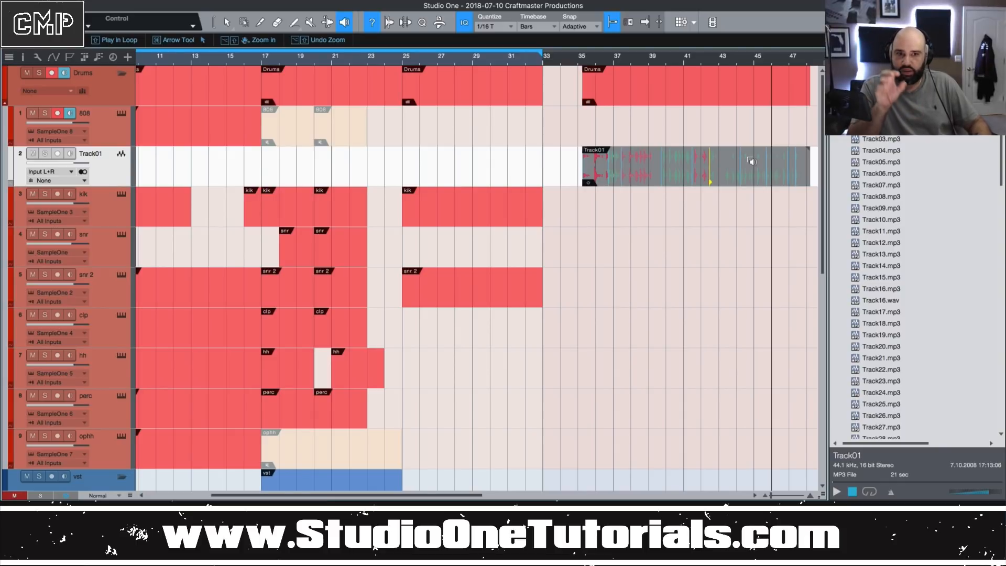
pyautogui.moveTo(674, 176)
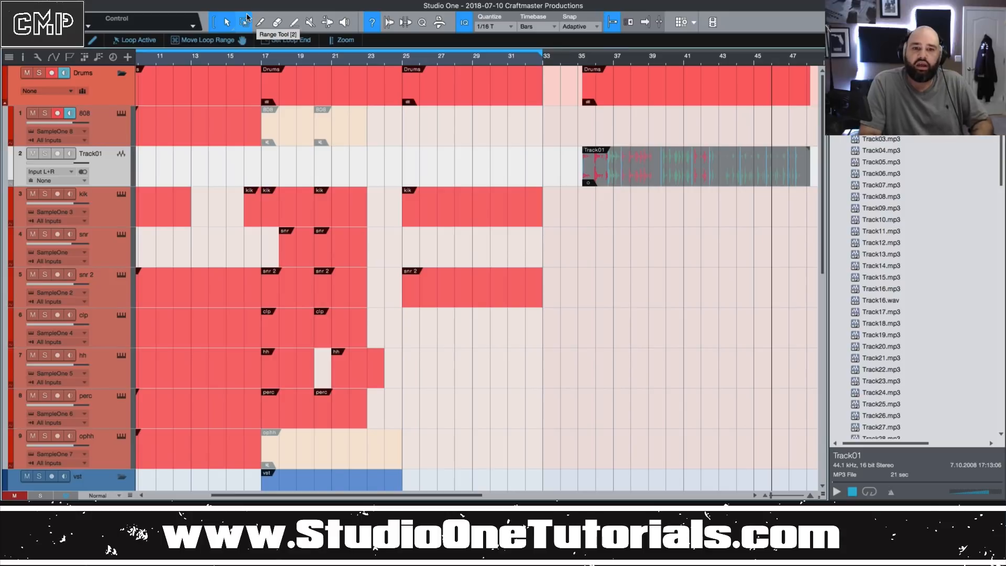
pyautogui.click(244, 22)
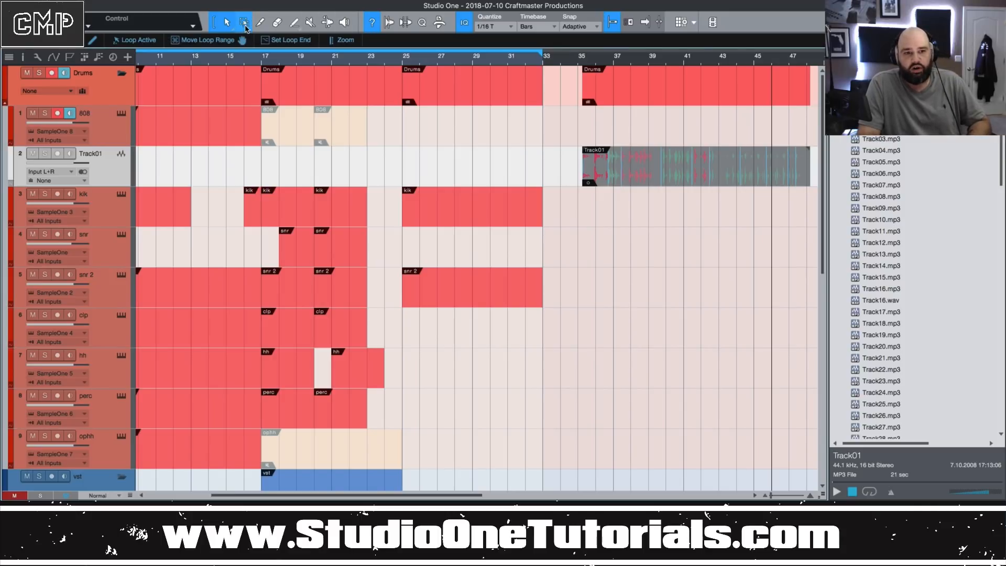
pyautogui.moveTo(294, 24)
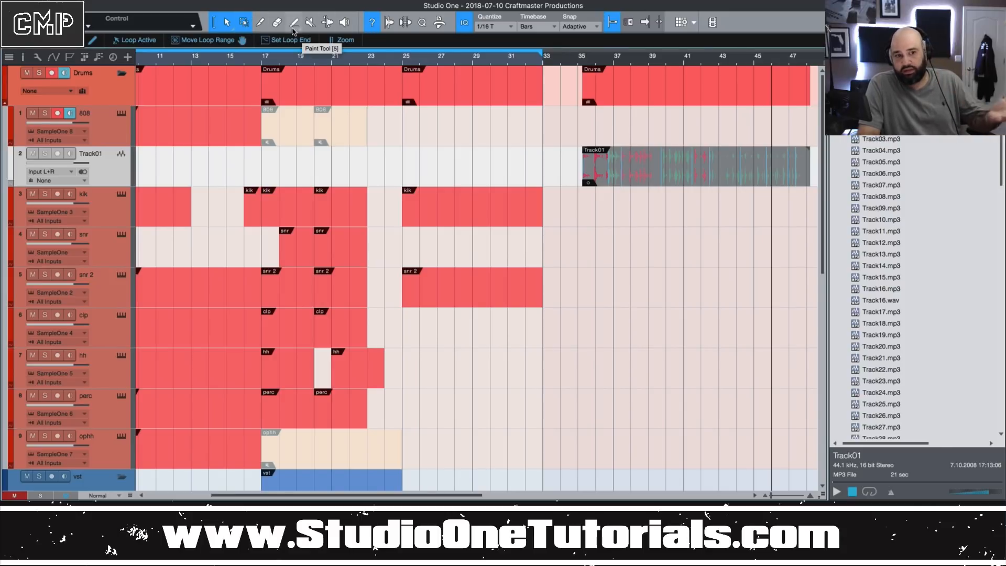